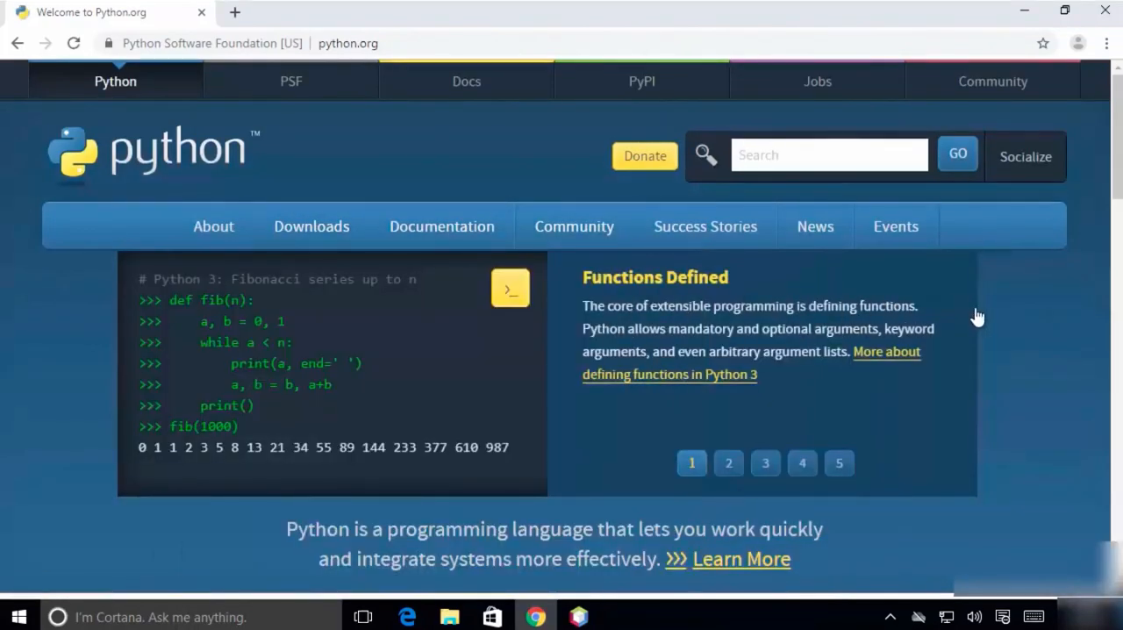
Step: Open the Python 3.7.4 release page and download the Windows x86-64 executable installer
scroll(down, 3)
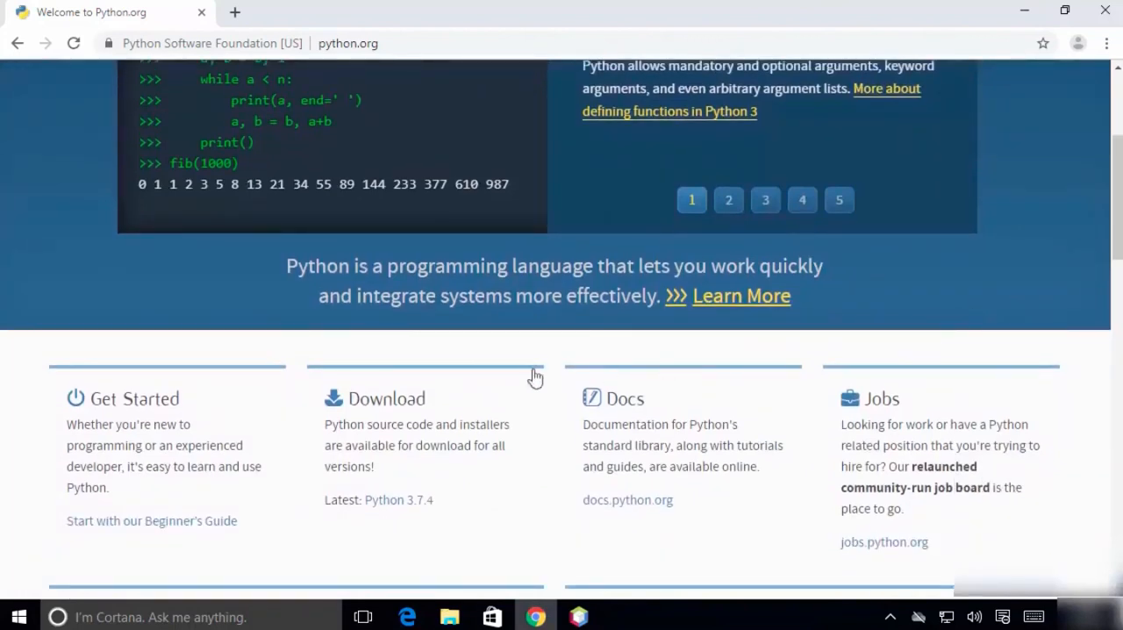
mouse_move(379, 410)
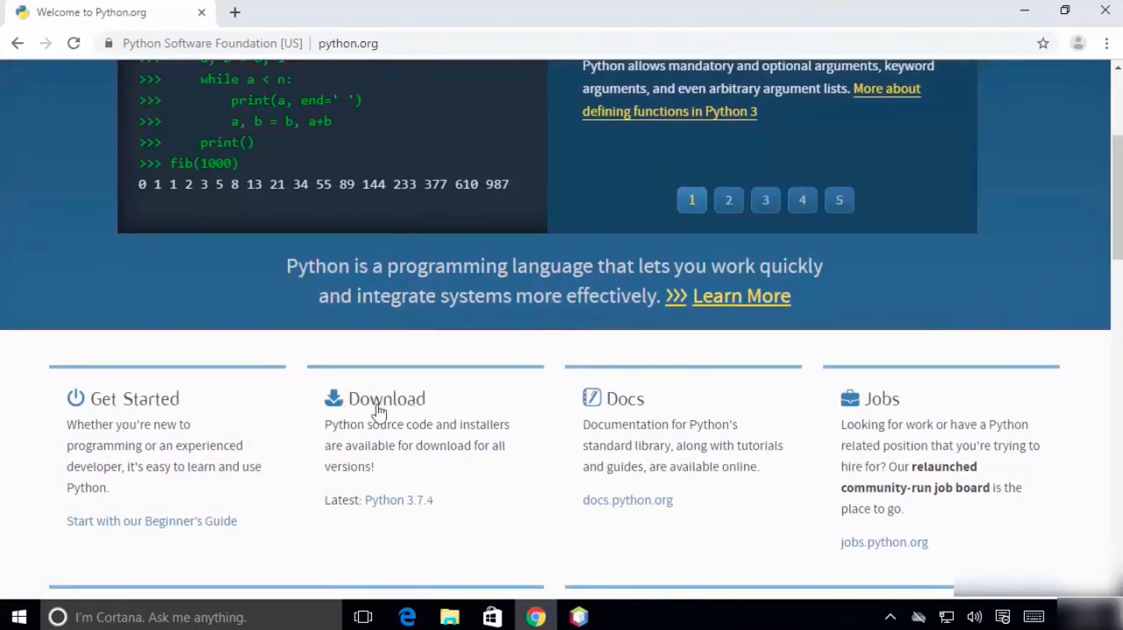
mouse_move(392, 478)
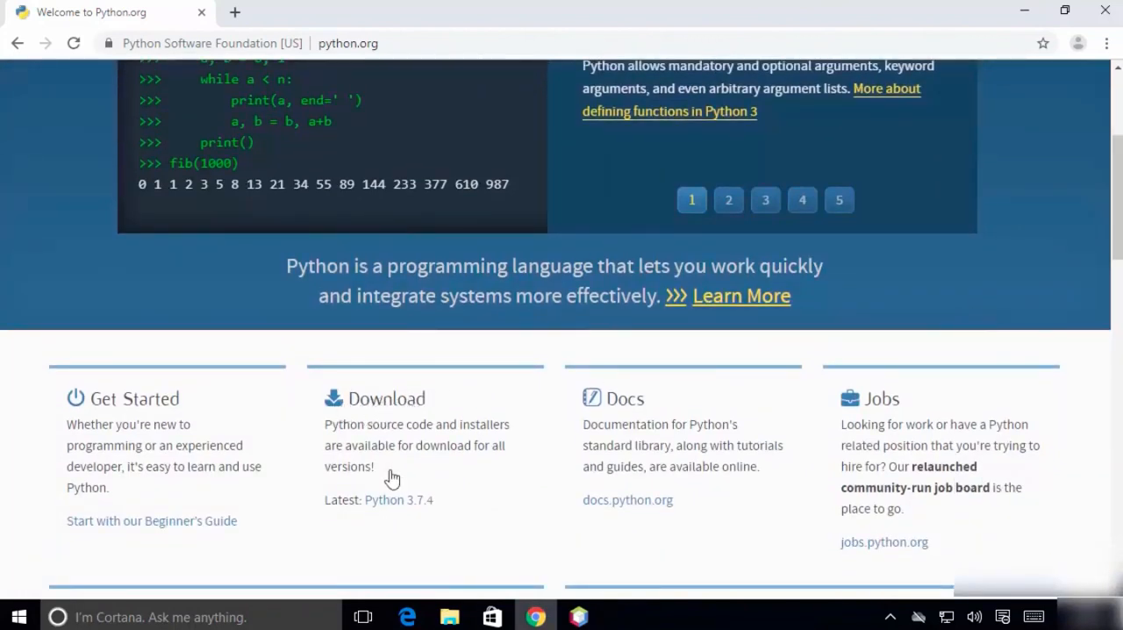
mouse_move(388, 513)
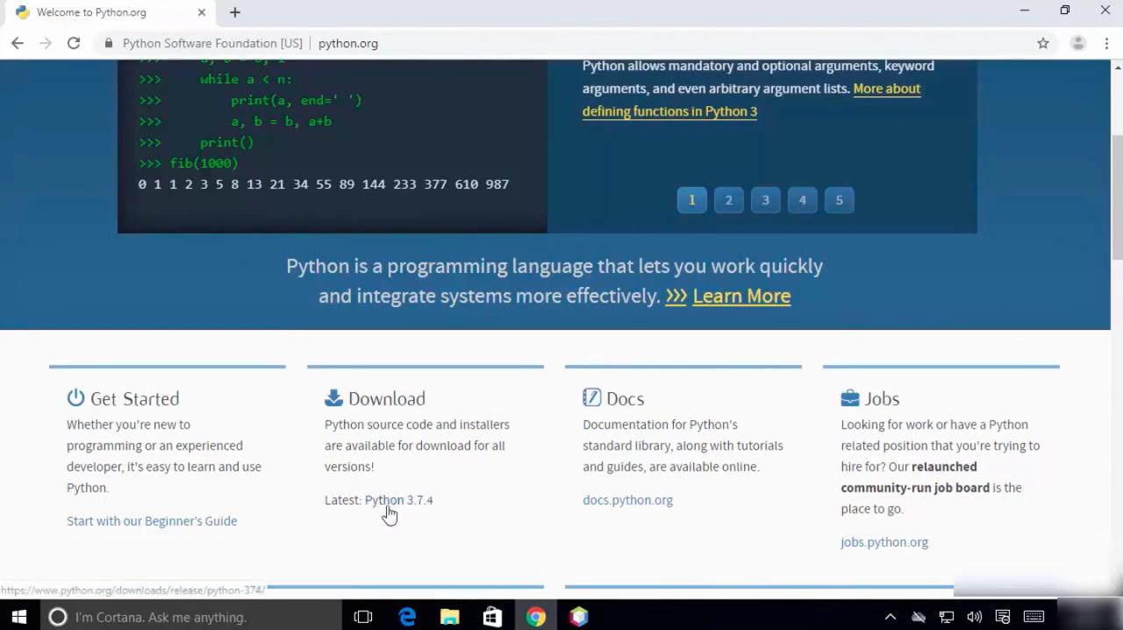
click(394, 500)
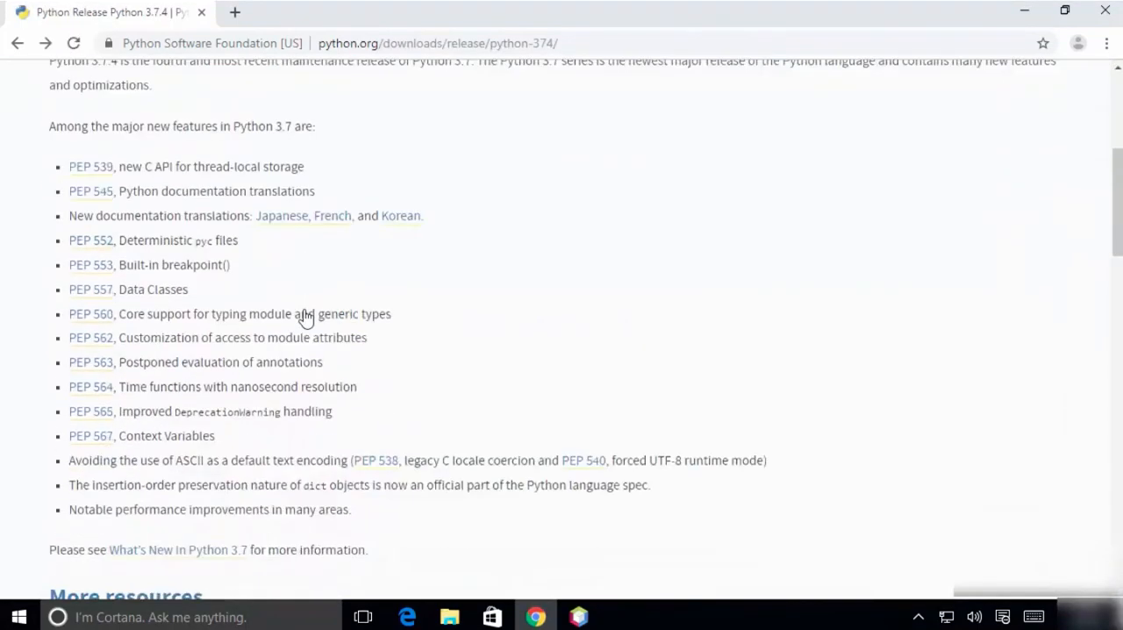
scroll(down, 3)
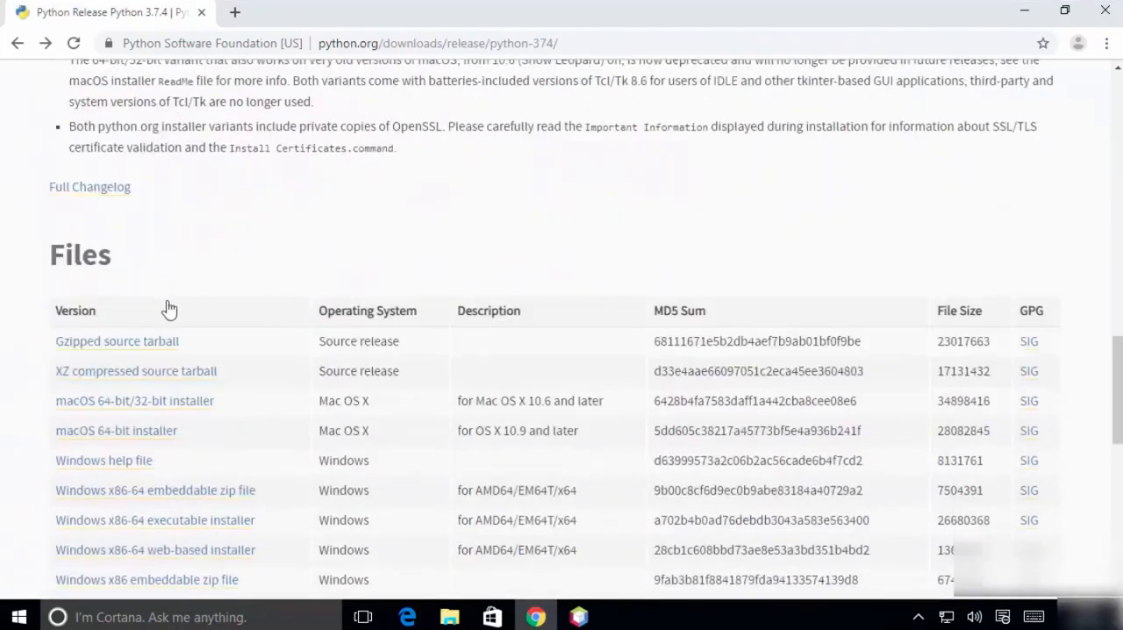
scroll(down, 3)
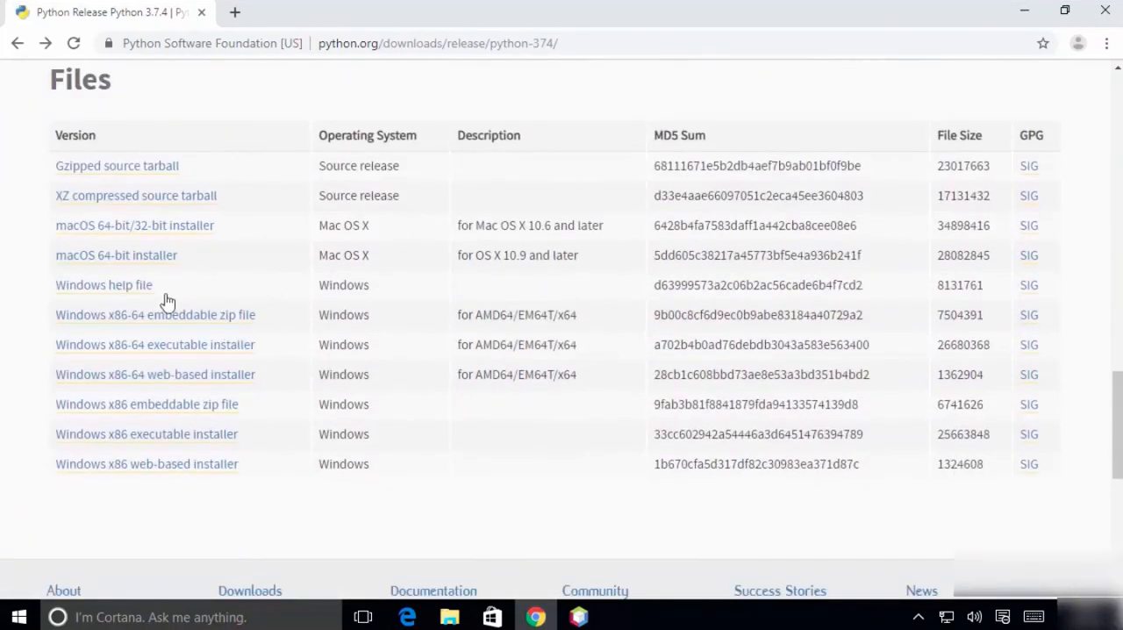
mouse_move(317, 366)
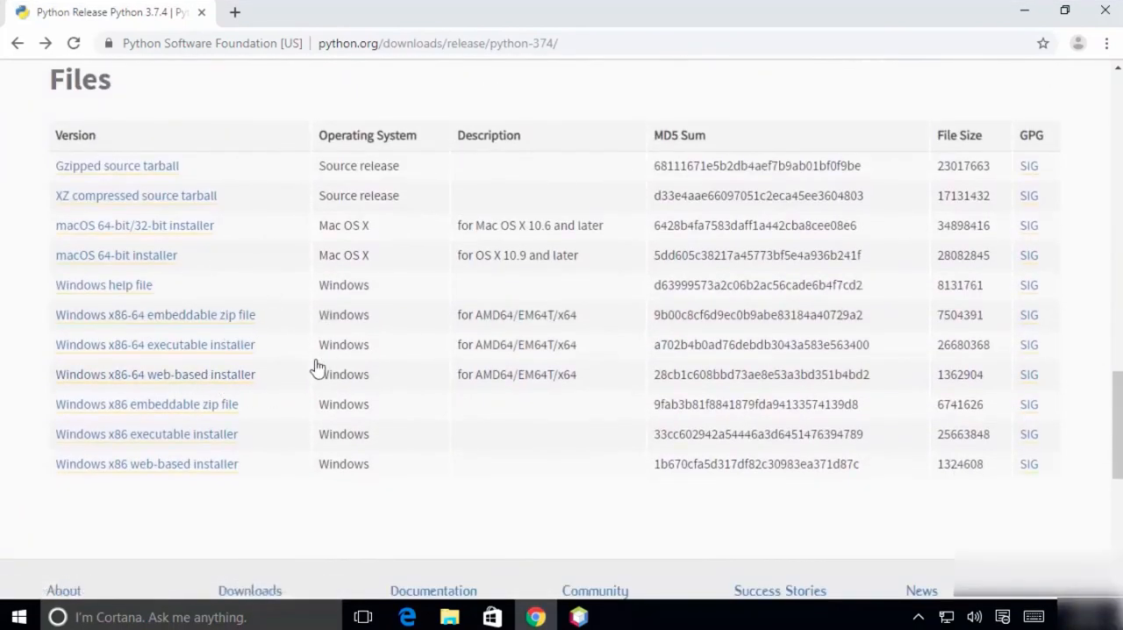
mouse_move(172, 351)
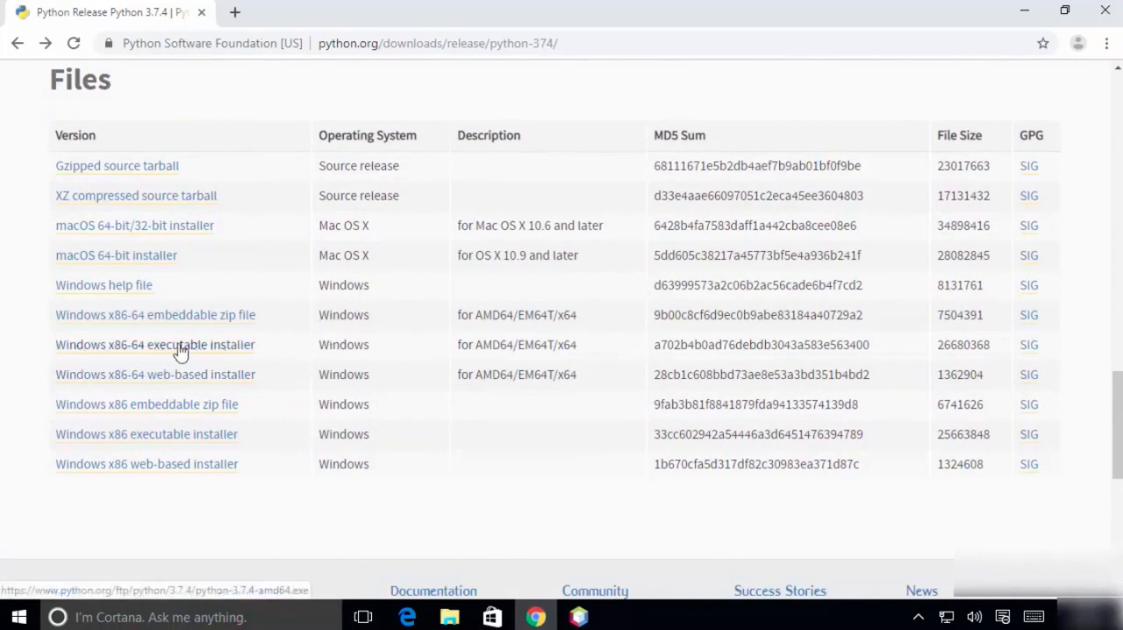
mouse_move(152, 351)
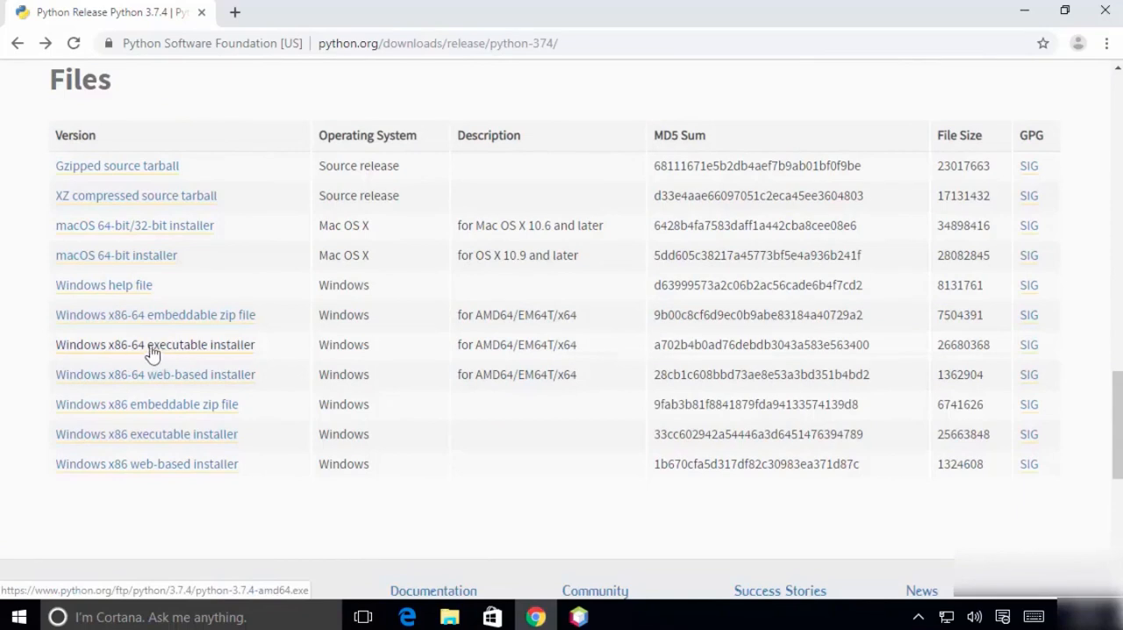
mouse_move(114, 358)
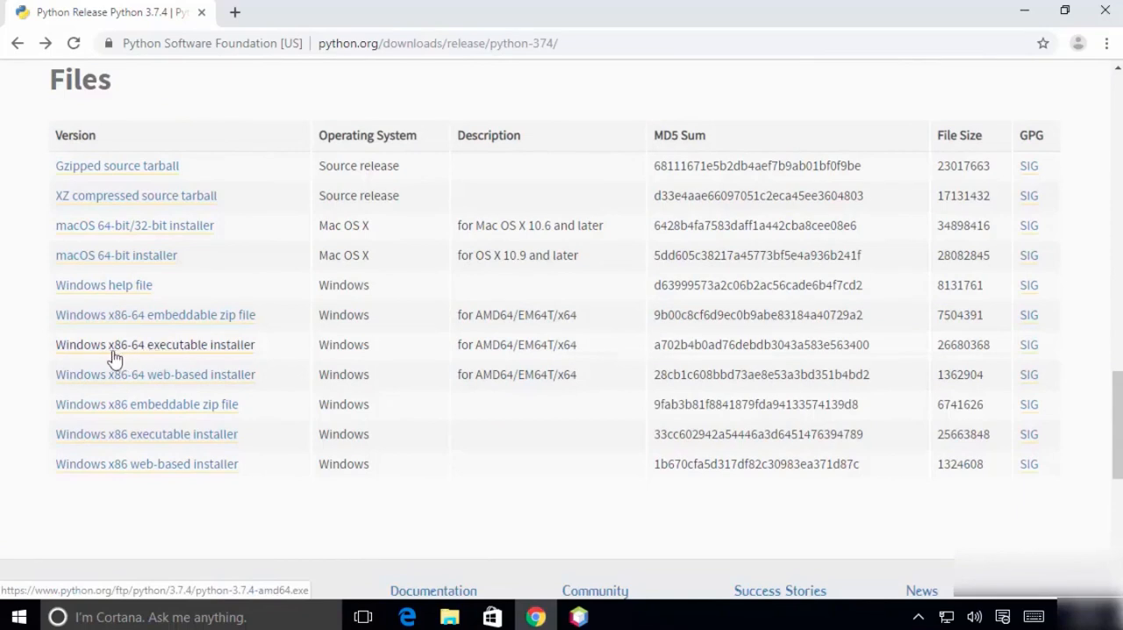
mouse_move(147, 355)
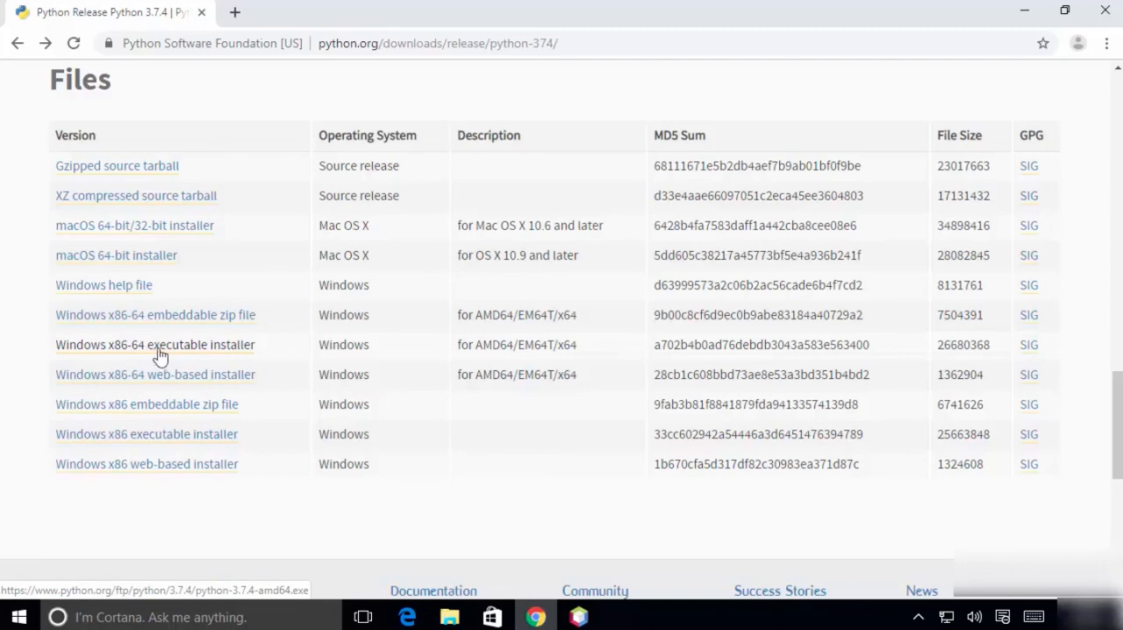
click(155, 345)
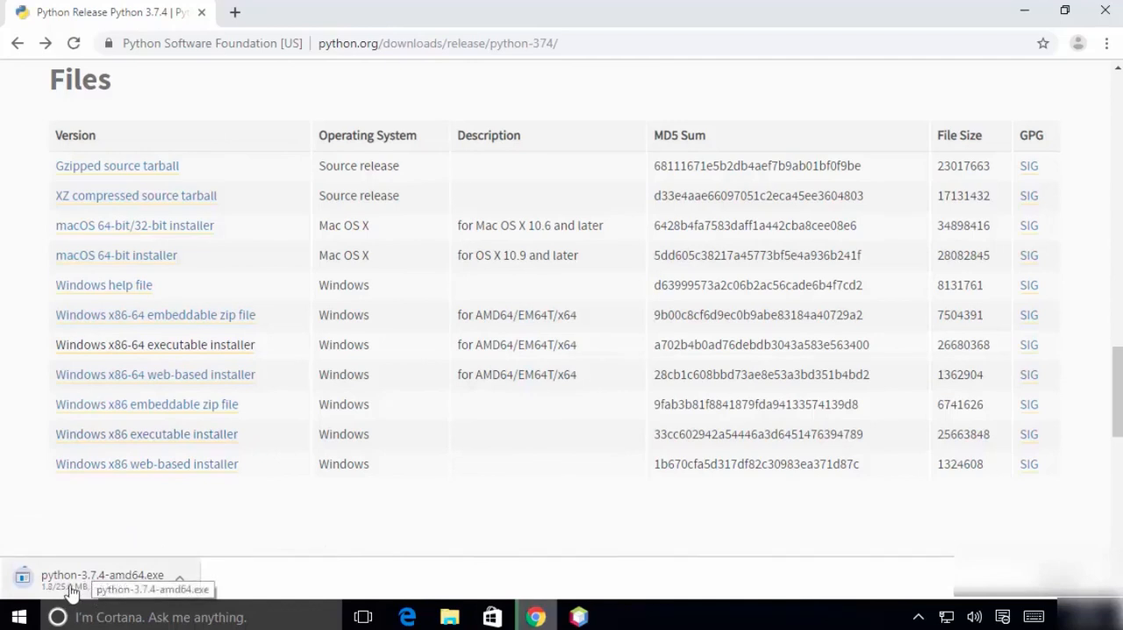
Step: Run python-3.7.4-amd64.exe and tick 'Add Python 3.7 to PATH'
click(88, 582)
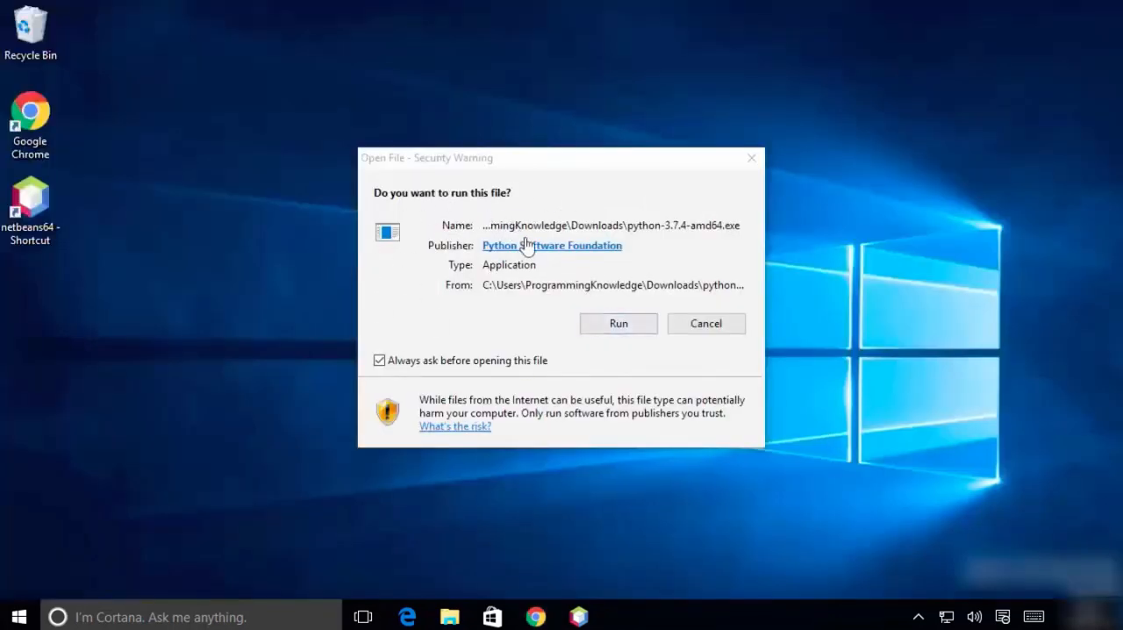
click(618, 324)
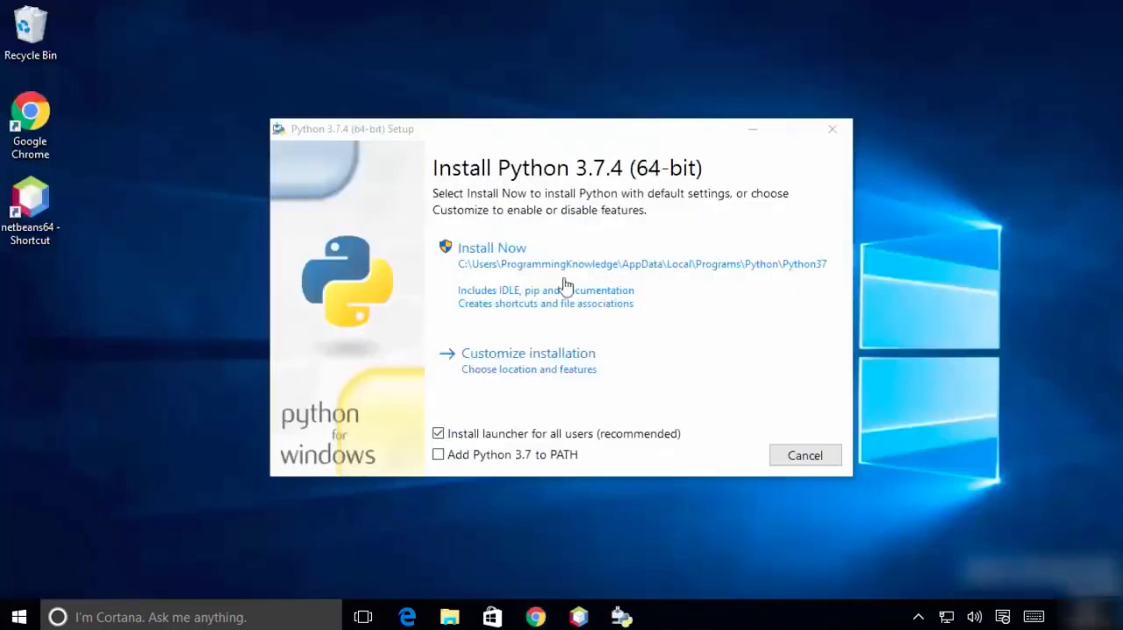
mouse_move(558, 198)
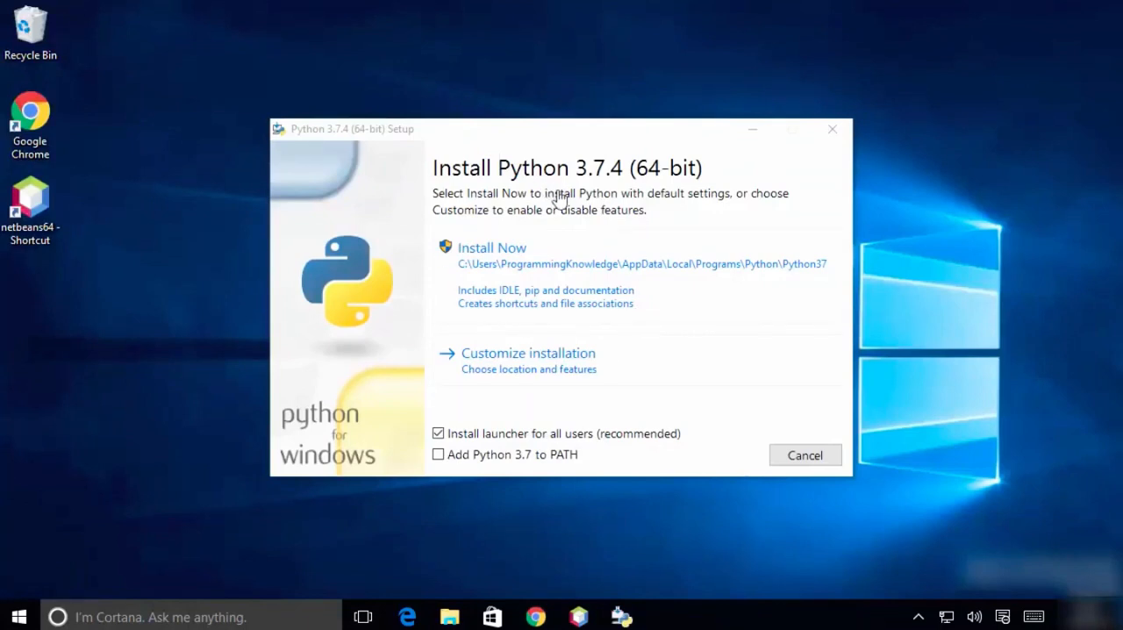
mouse_move(401, 265)
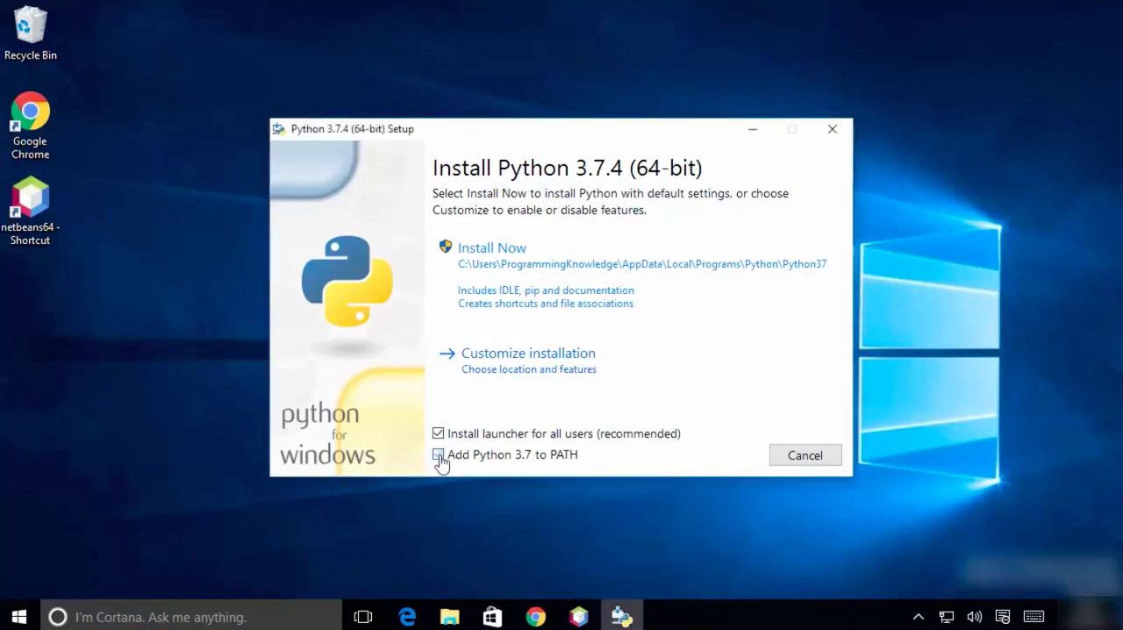
click(437, 455)
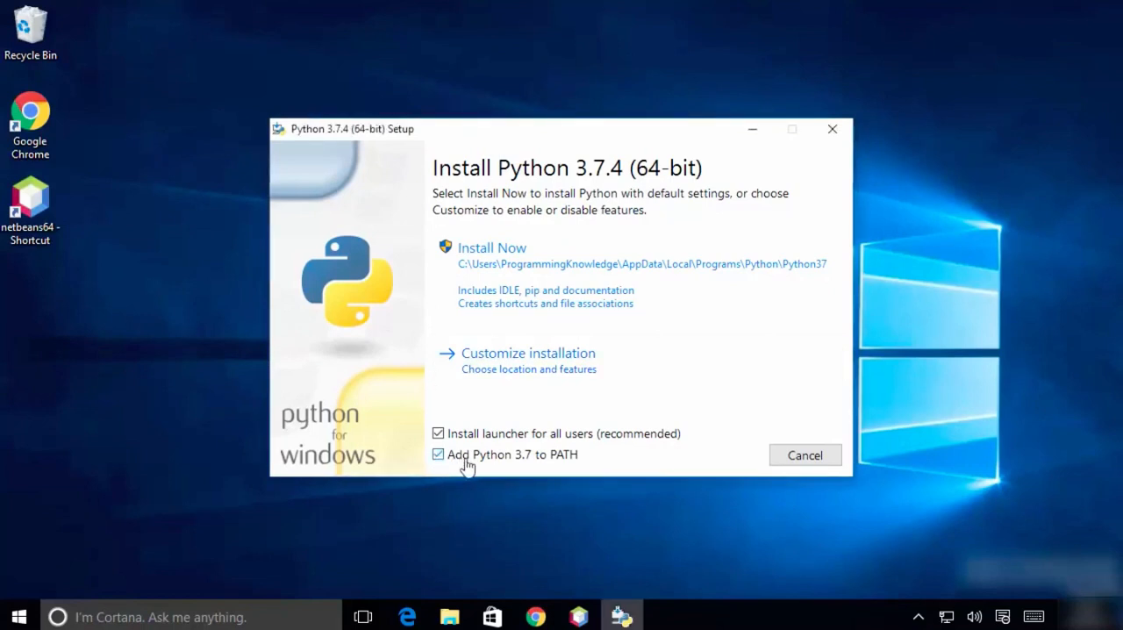
mouse_move(526, 464)
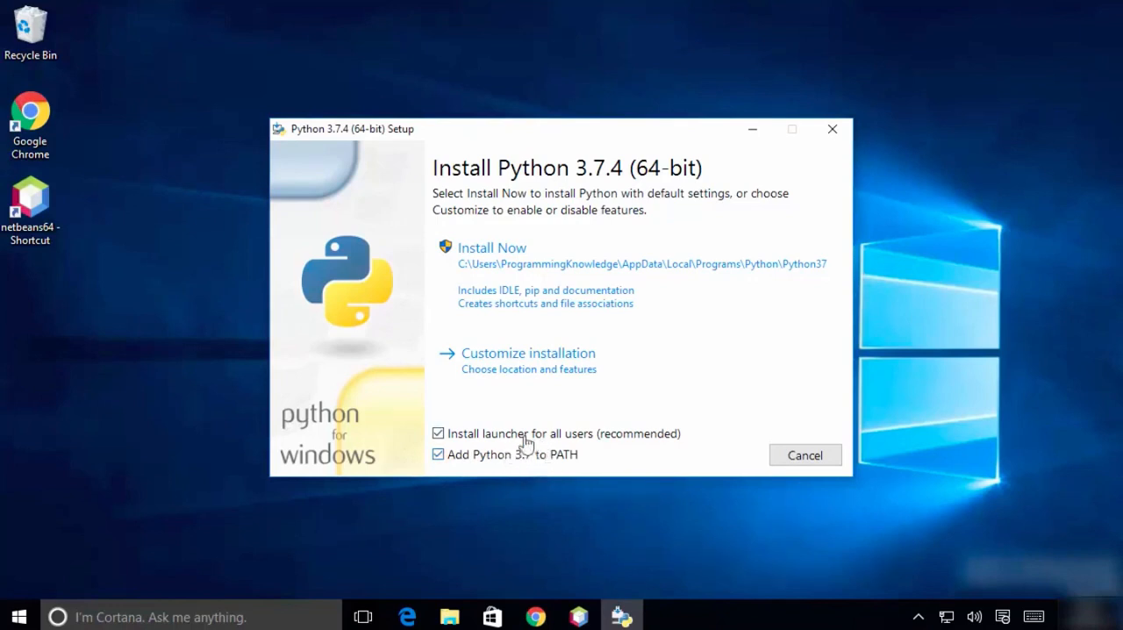
mouse_move(507, 473)
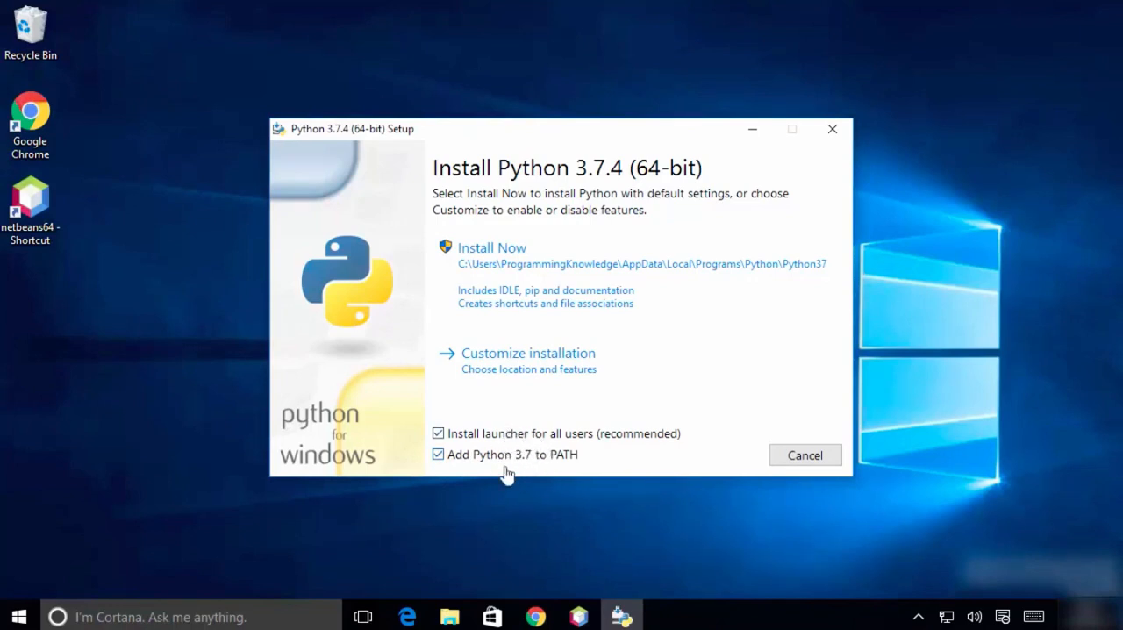
mouse_move(537, 397)
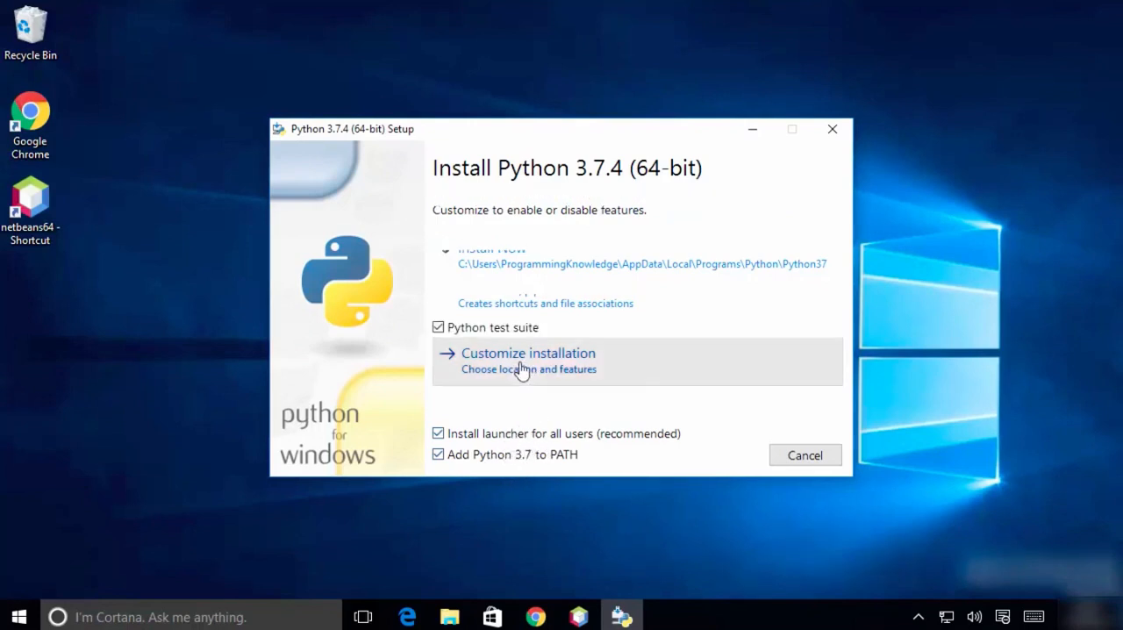
Step: Choose Customize installation and set the install location to C:\Python\Python37
click(528, 353)
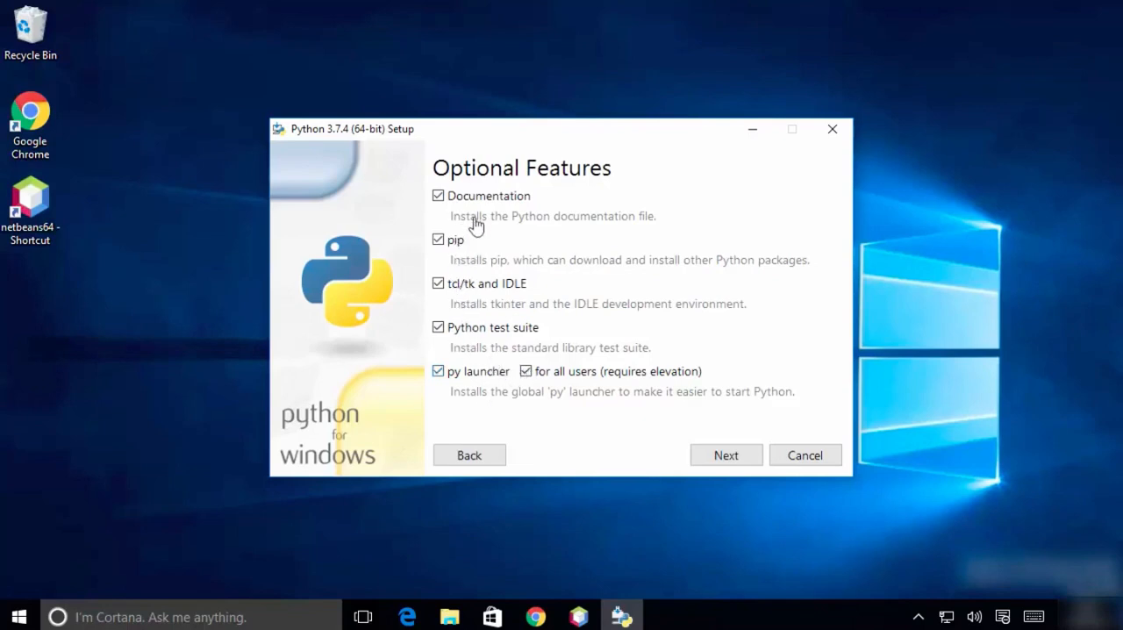
click(726, 455)
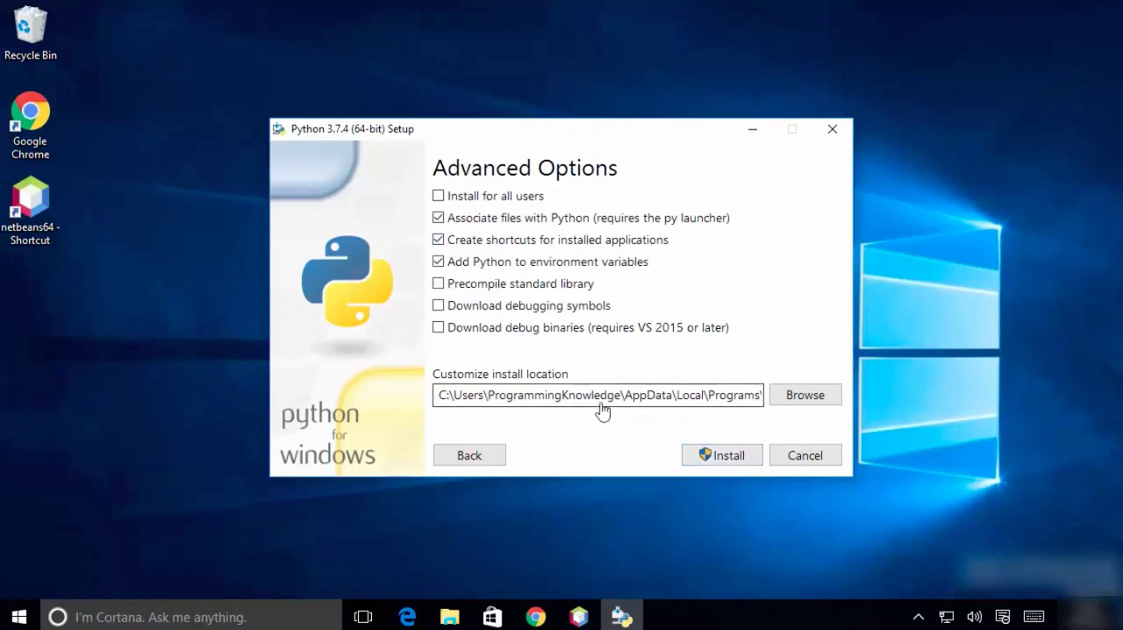
mouse_move(589, 410)
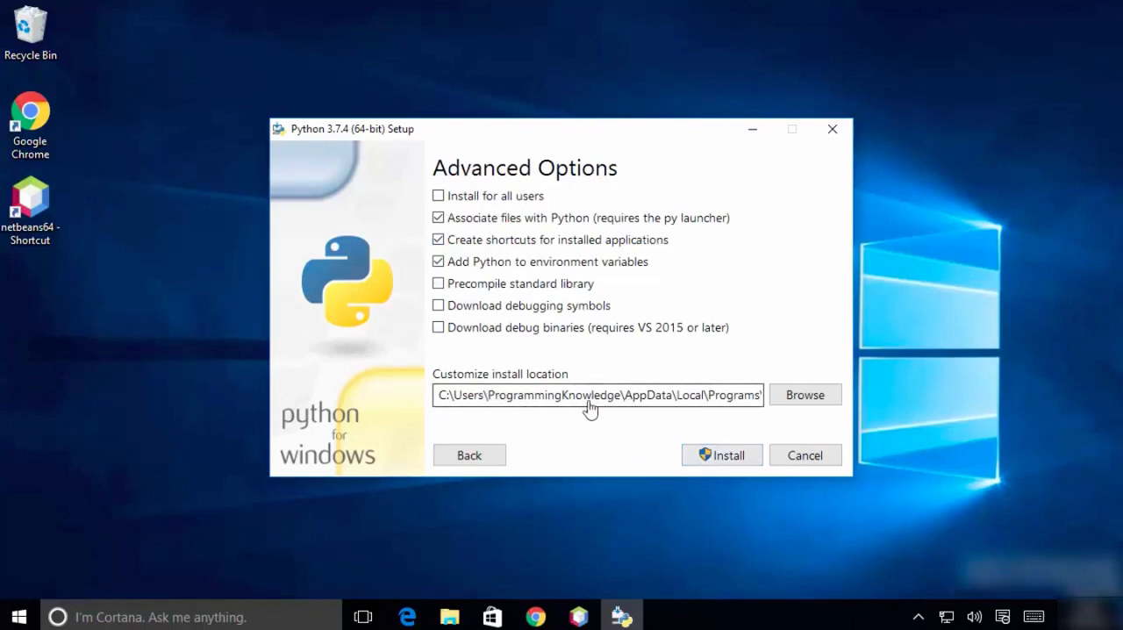
click(468, 396)
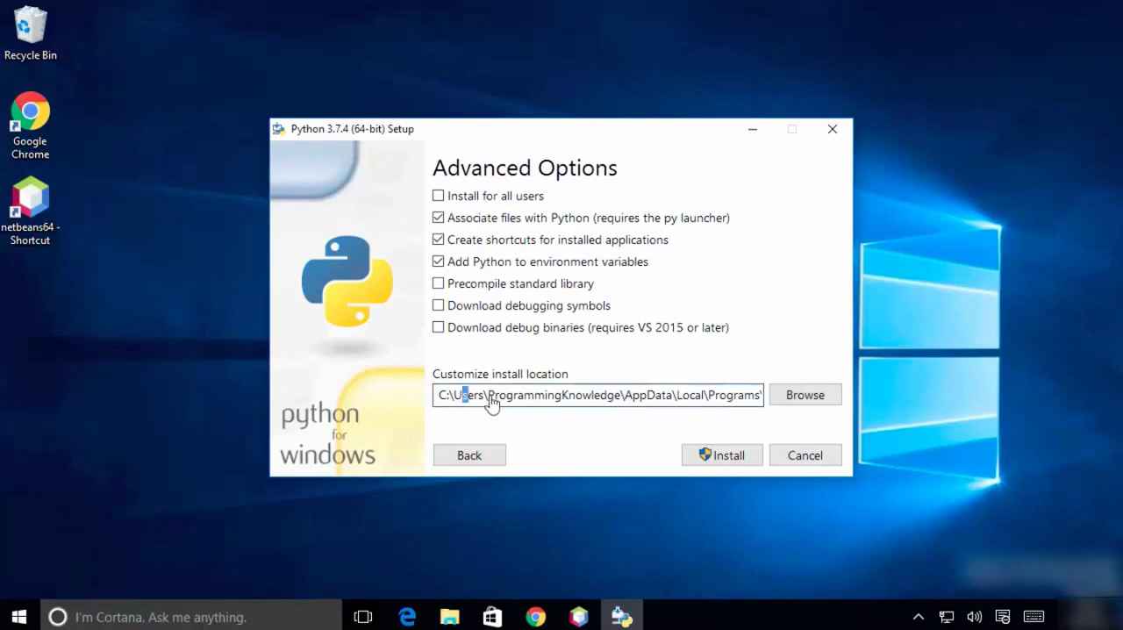
drag(465, 395, 745, 395)
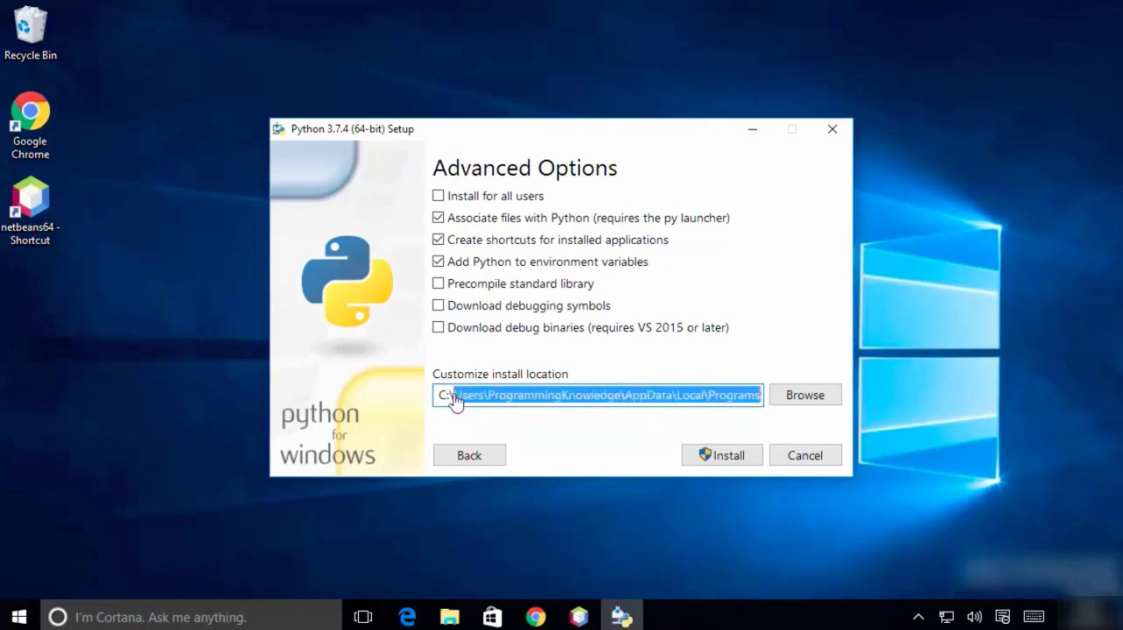
text(C:\\Python\Python37)
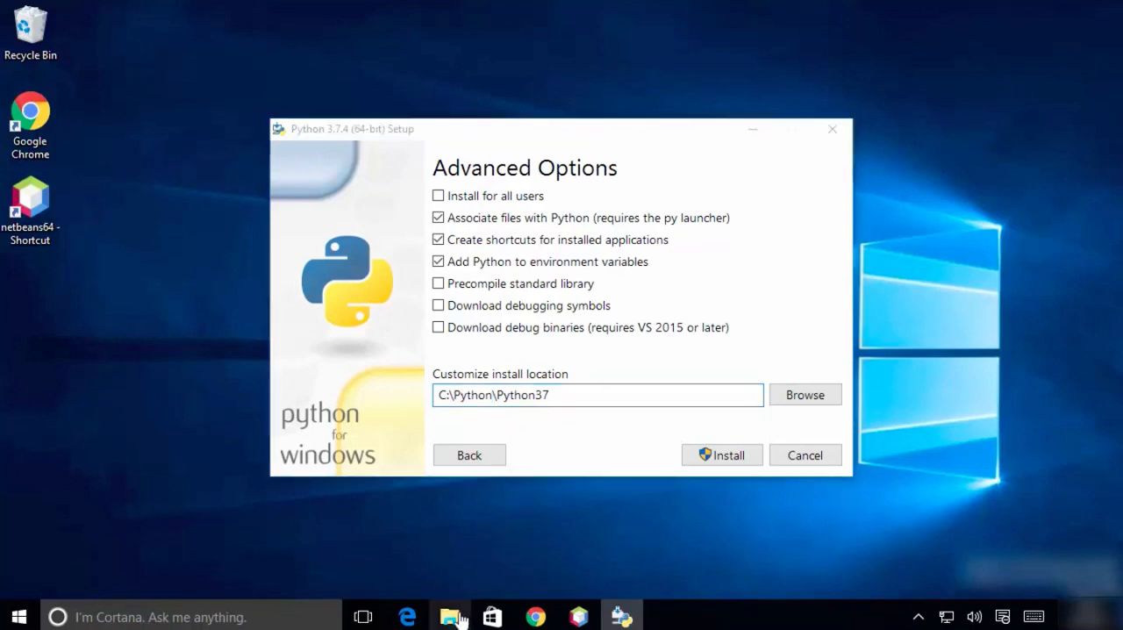
click(449, 615)
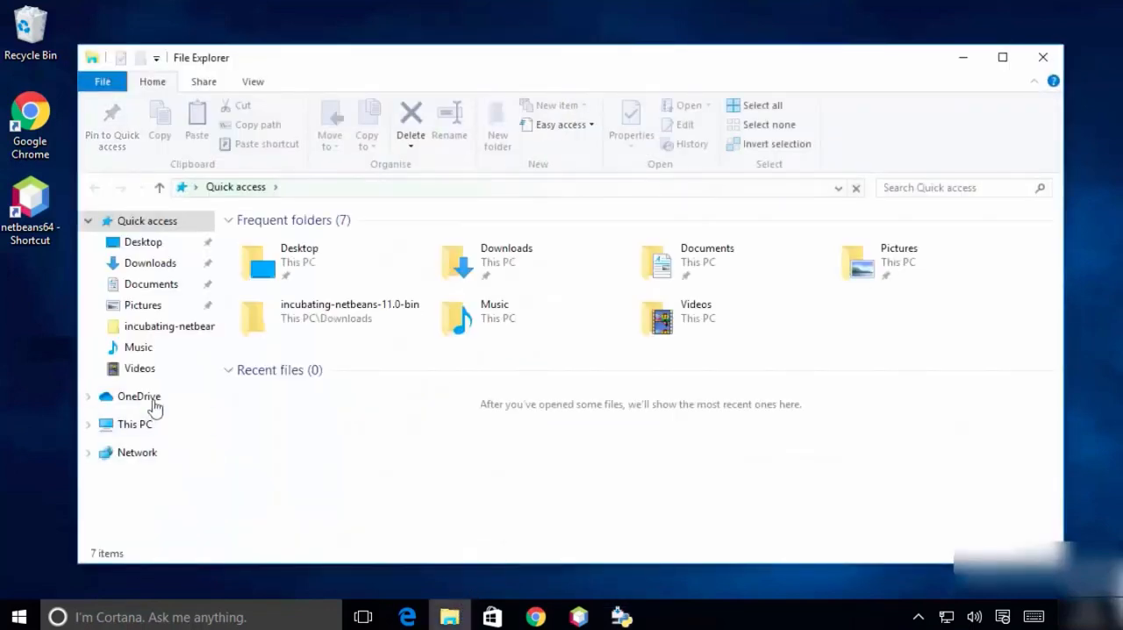
Step: Create a folder named Python on Local Disk (C:)
click(135, 424)
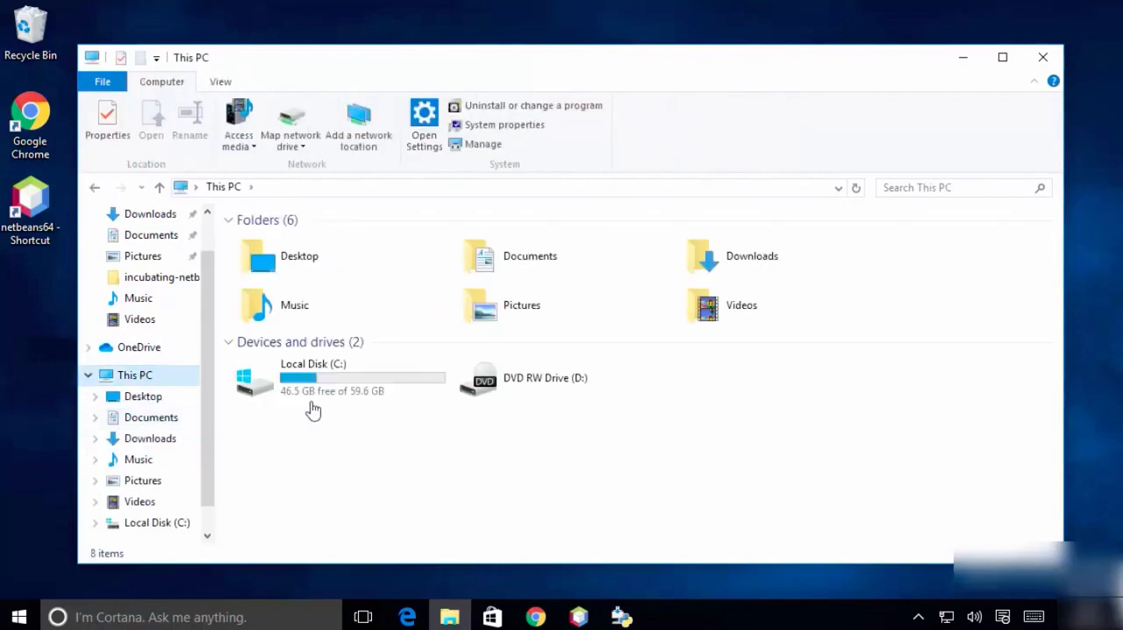
double_click(313, 377)
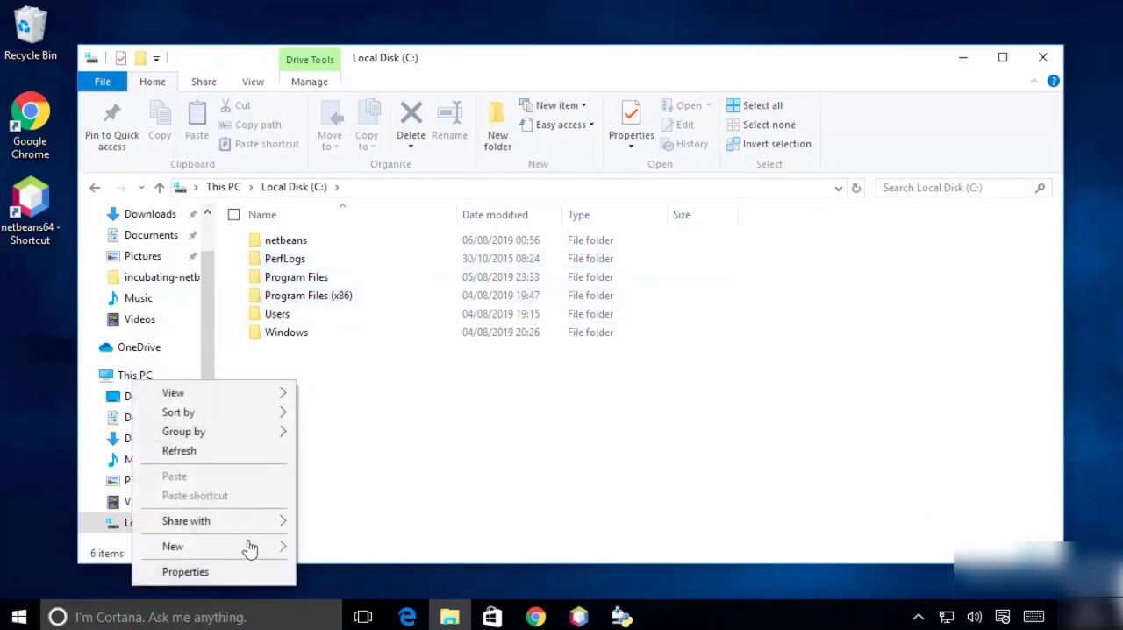
click(172, 546)
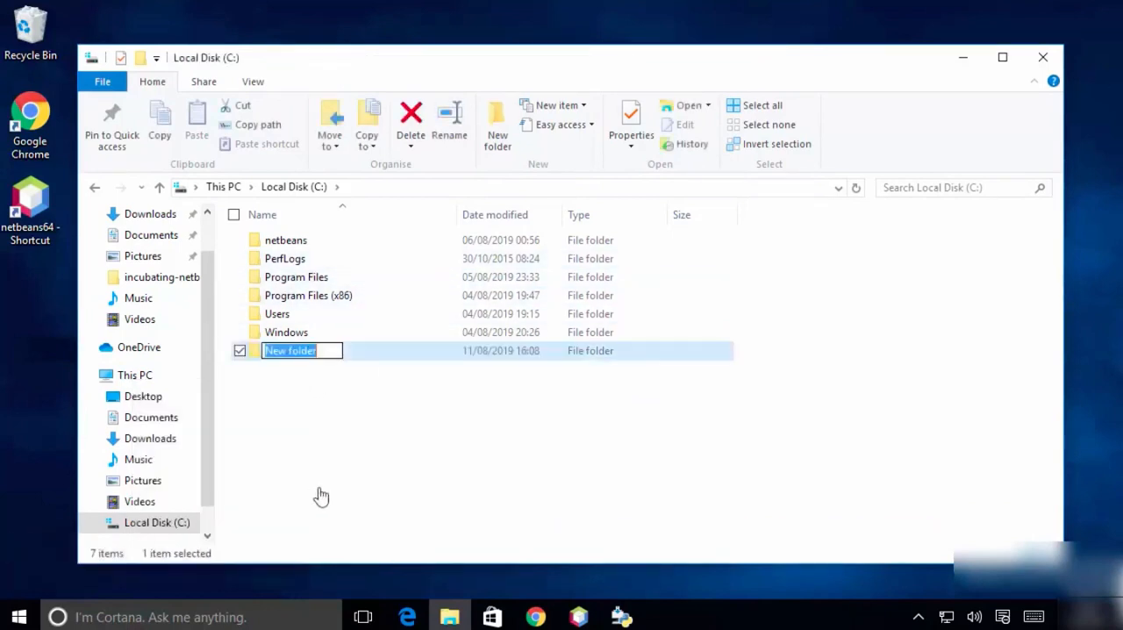
text(Python)
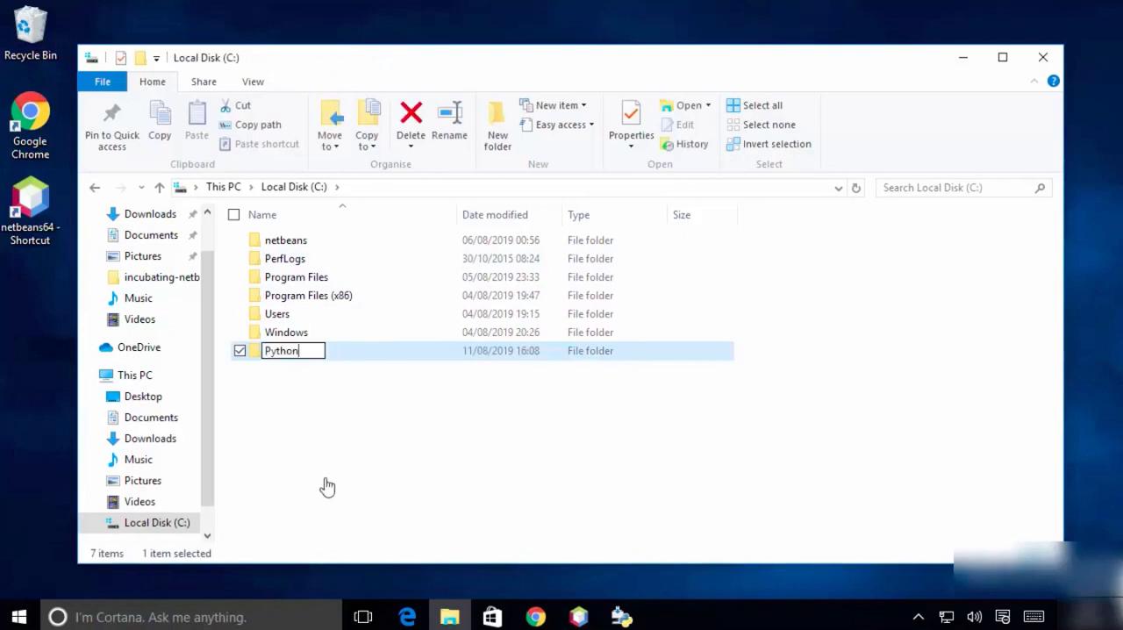
click(391, 455)
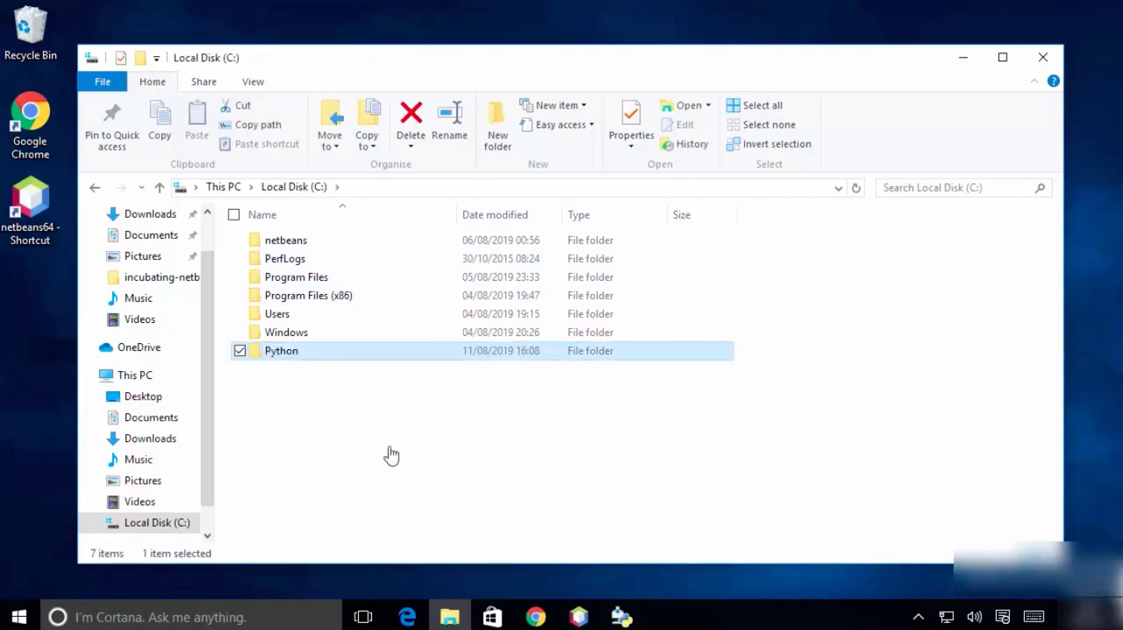
mouse_move(354, 371)
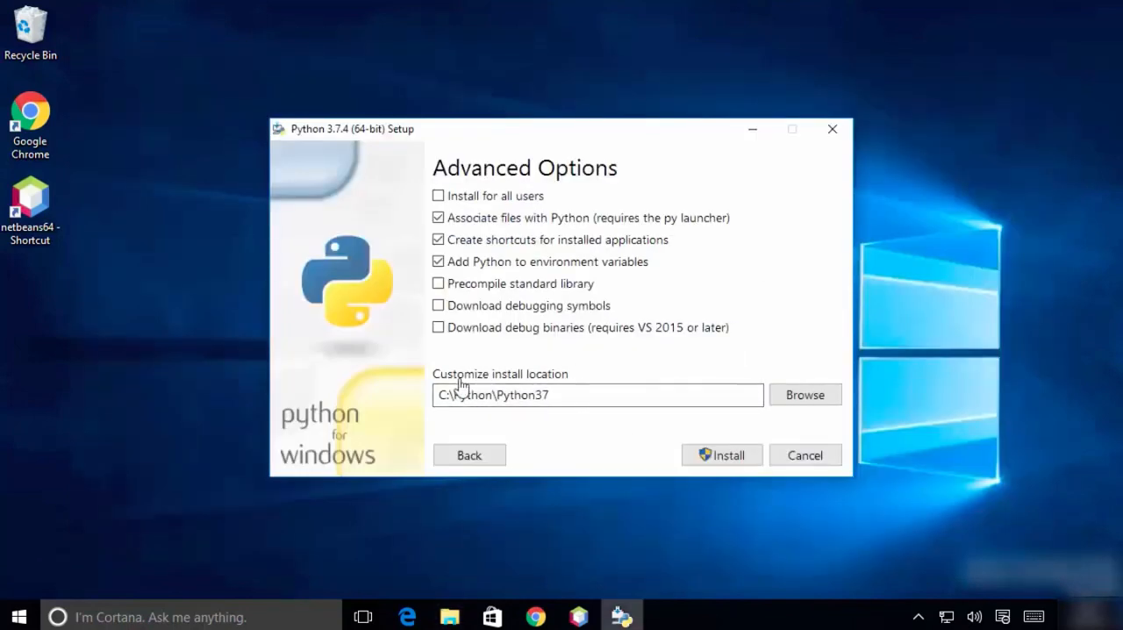
Step: Install Python to C:\Python\Python37, approve the UAC prompt, and close the finished installer
double_click(468, 396)
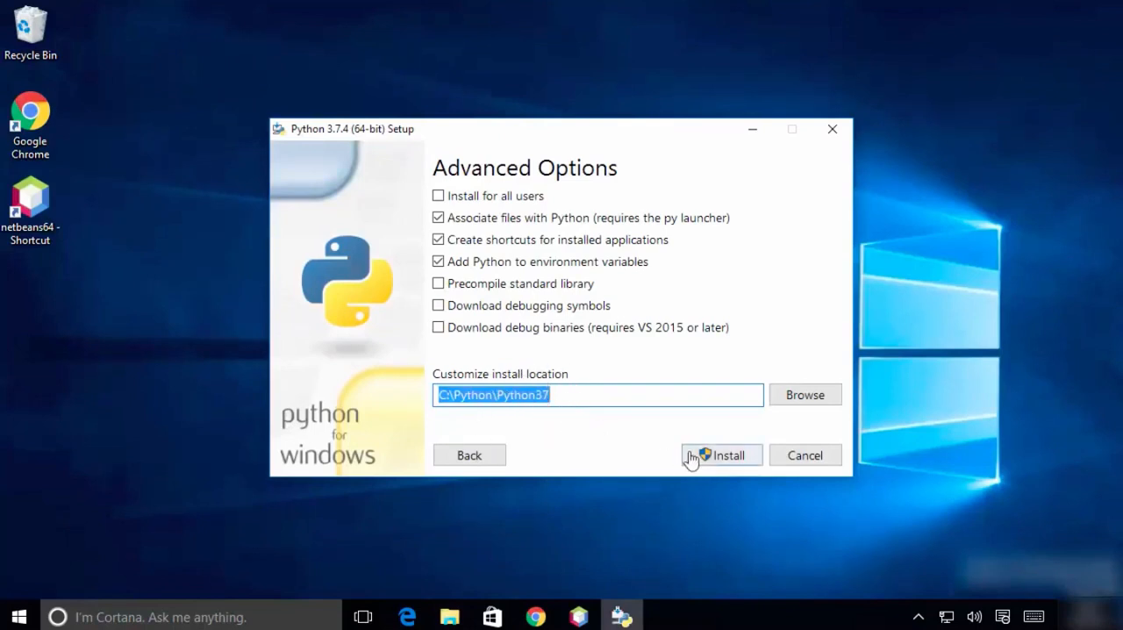
click(720, 454)
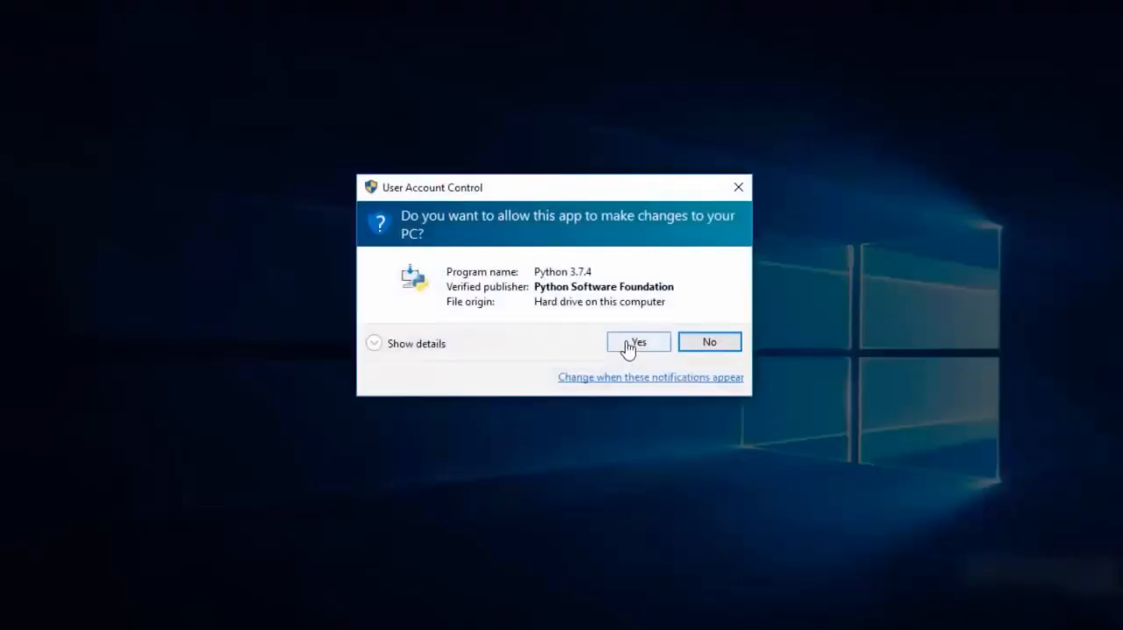
click(638, 341)
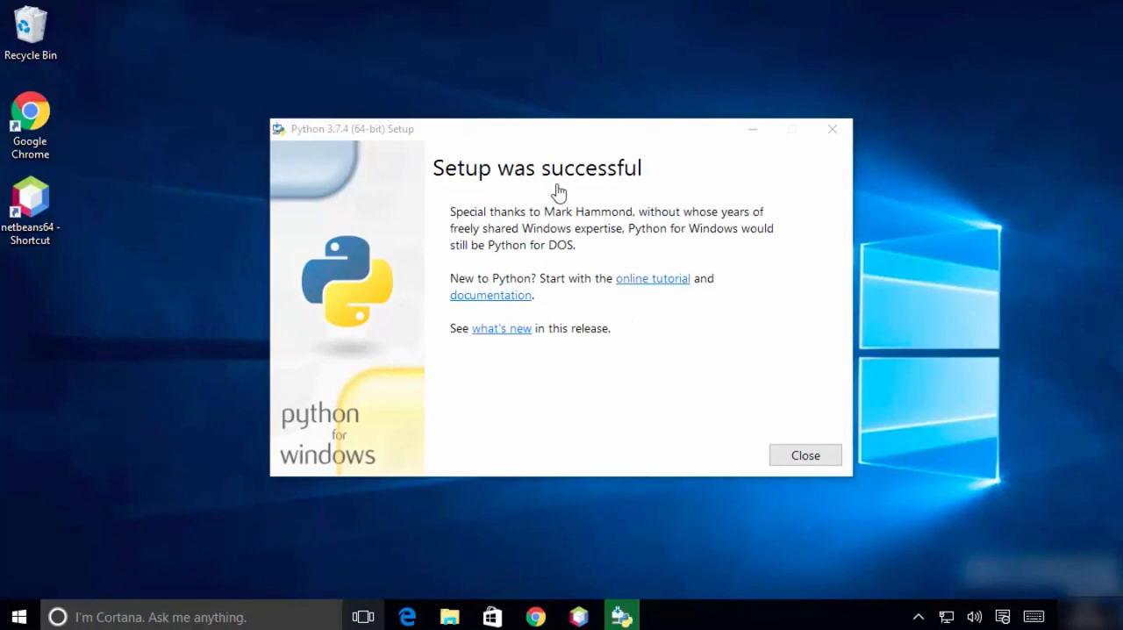
mouse_move(732, 361)
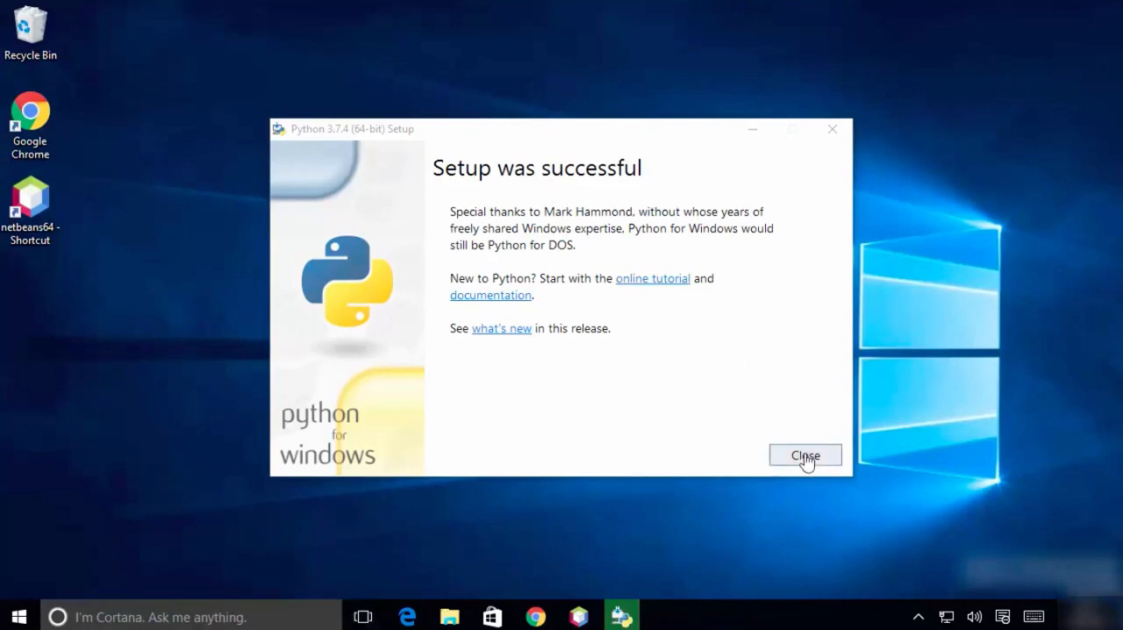
click(806, 455)
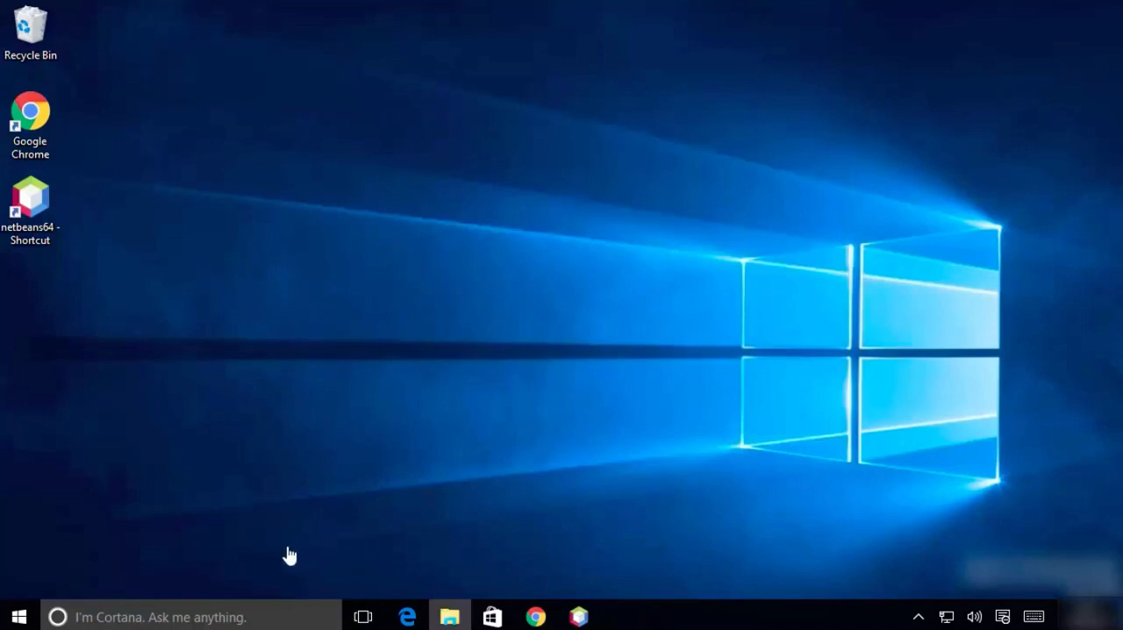
mouse_move(273, 542)
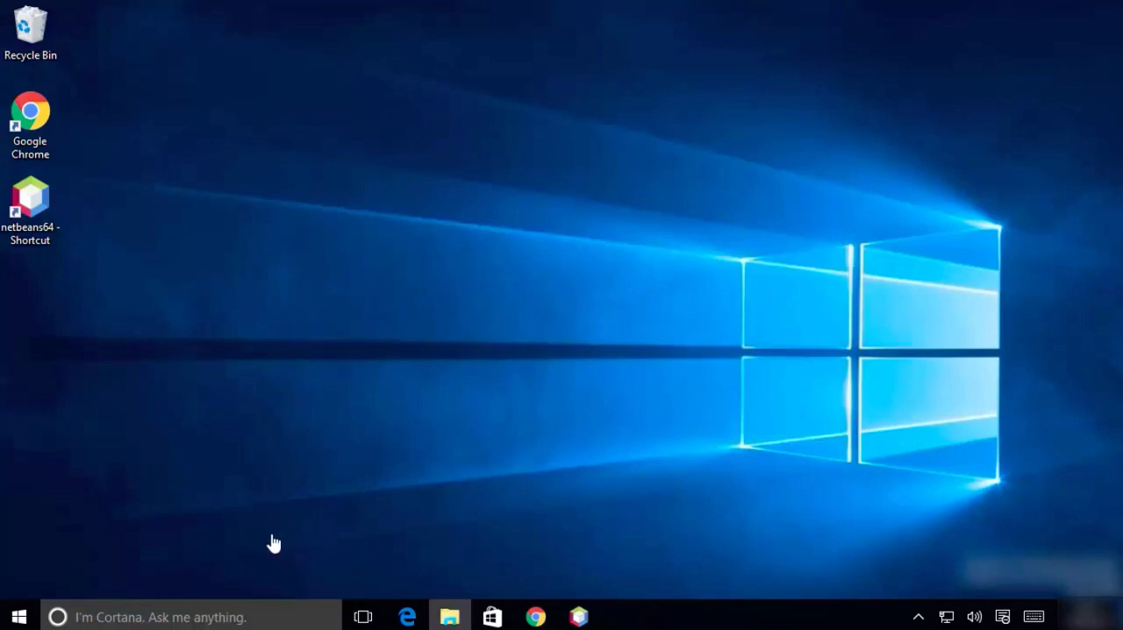
mouse_move(14, 610)
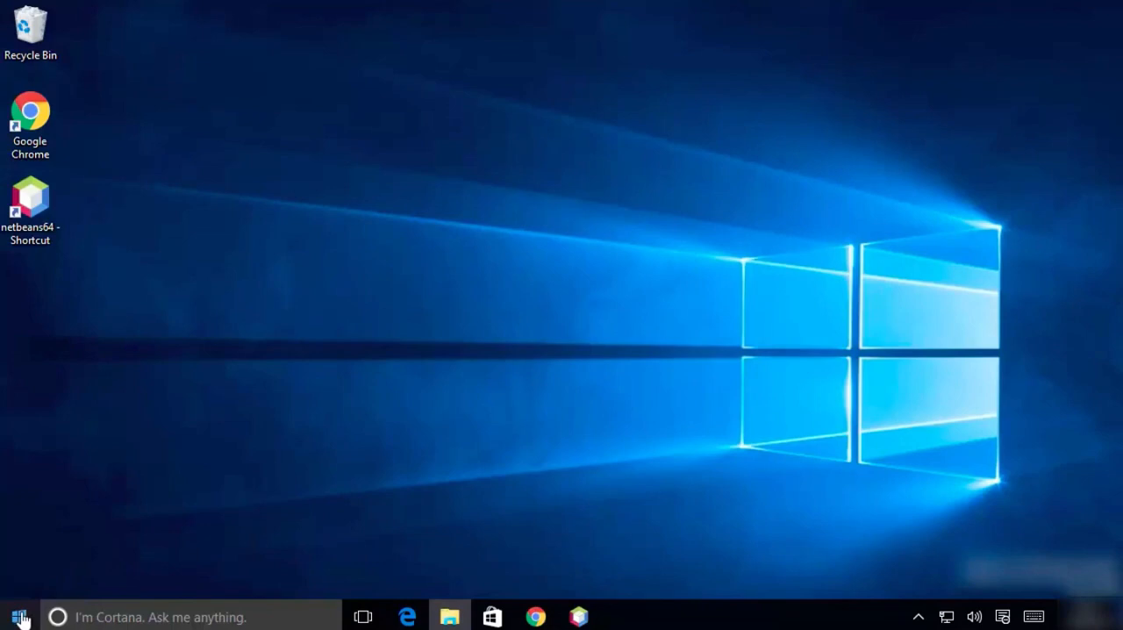
Step: Browse the Start menu's Python 3.7 entries and open Command Prompt
click(15, 609)
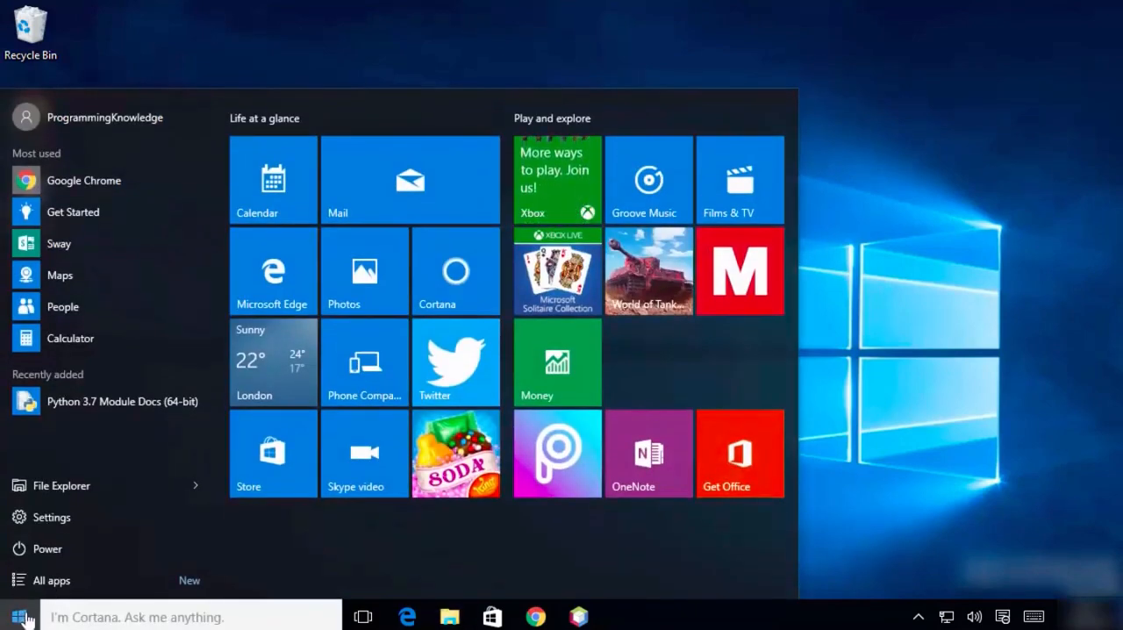
mouse_move(53, 587)
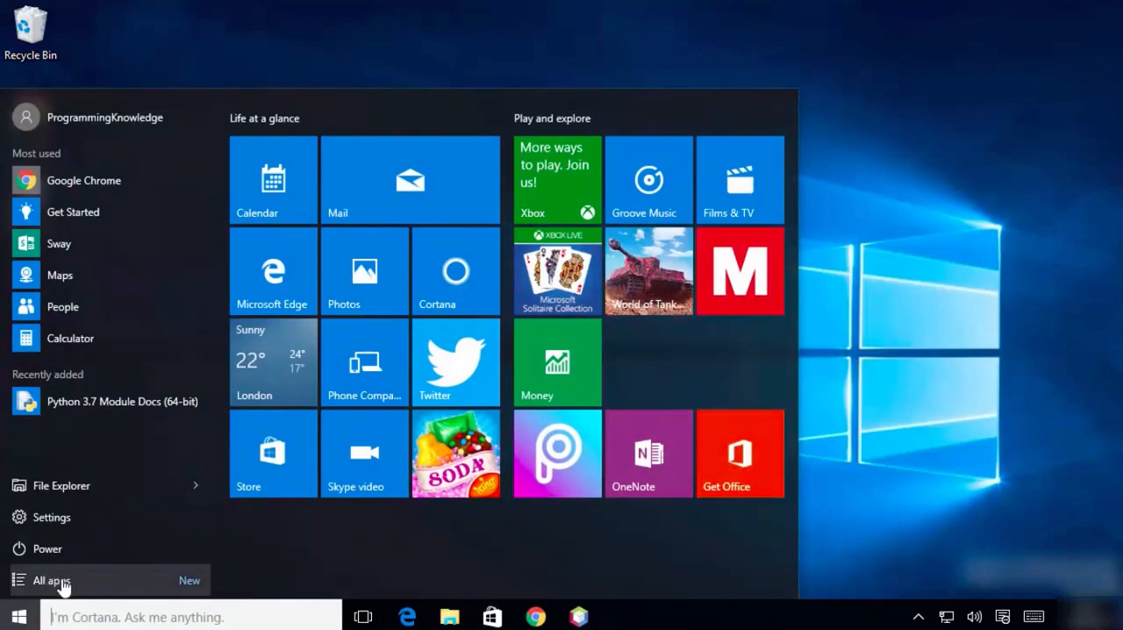
click(49, 581)
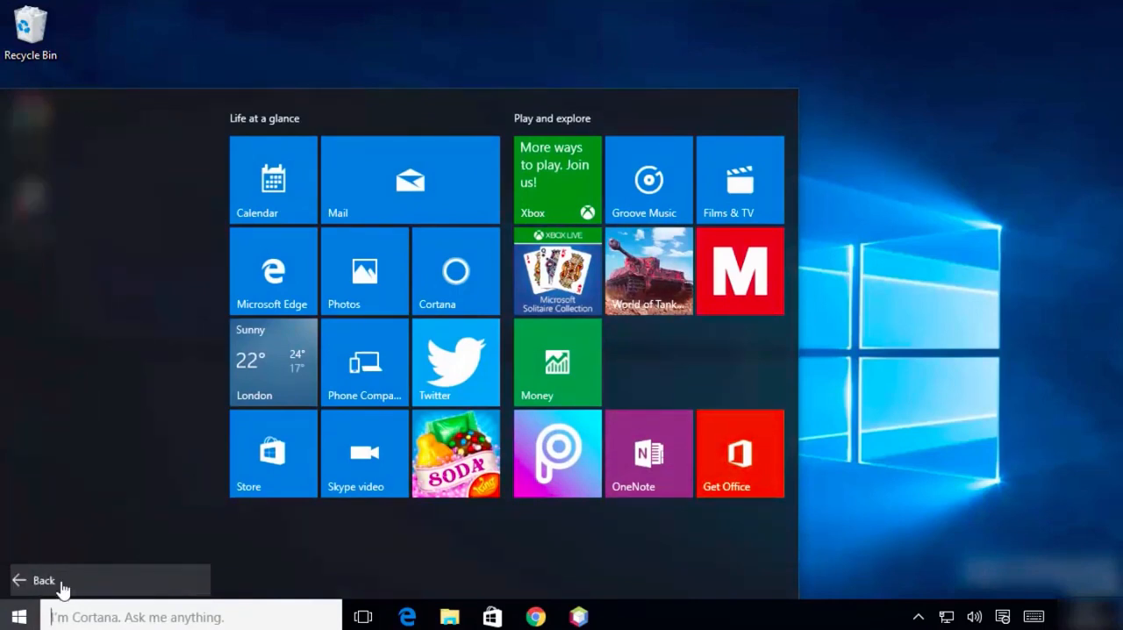
click(39, 580)
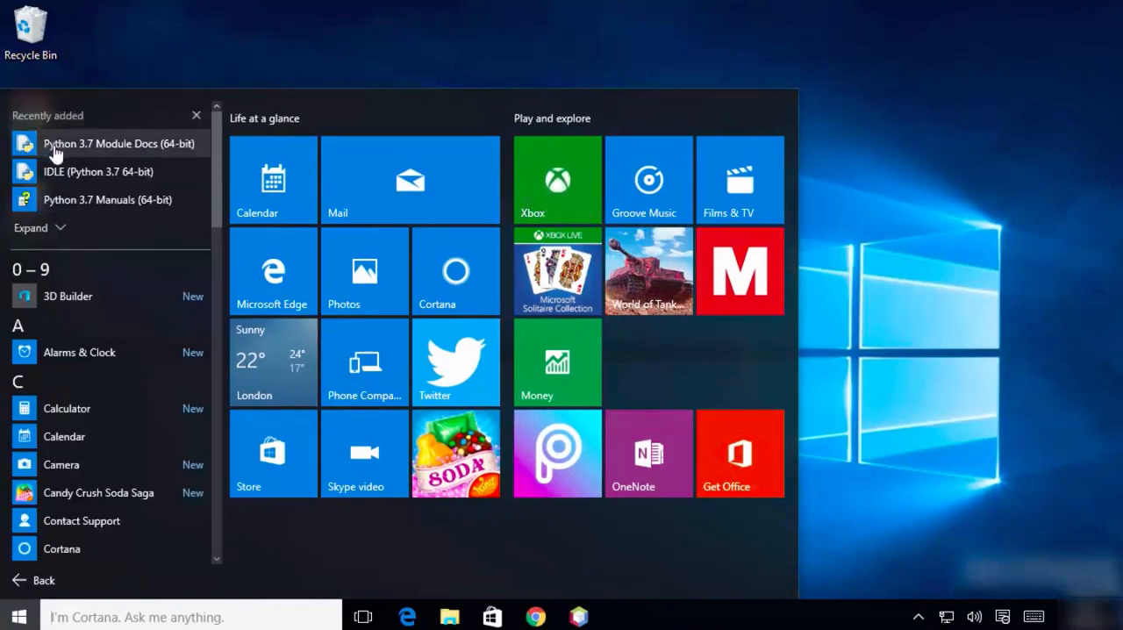
mouse_move(117, 156)
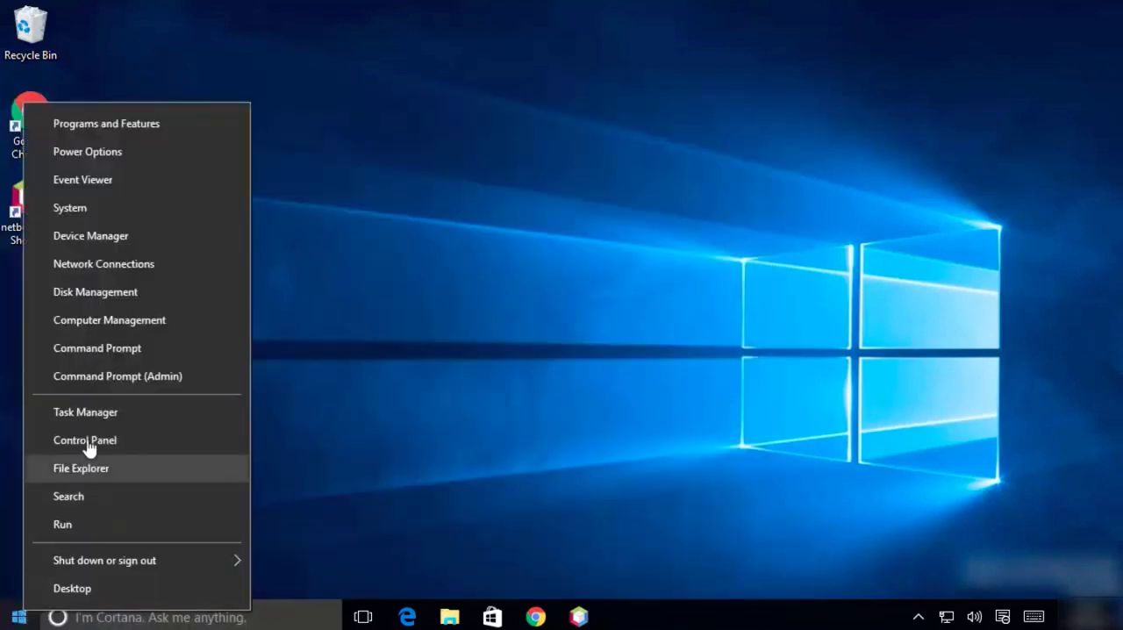
mouse_move(96, 347)
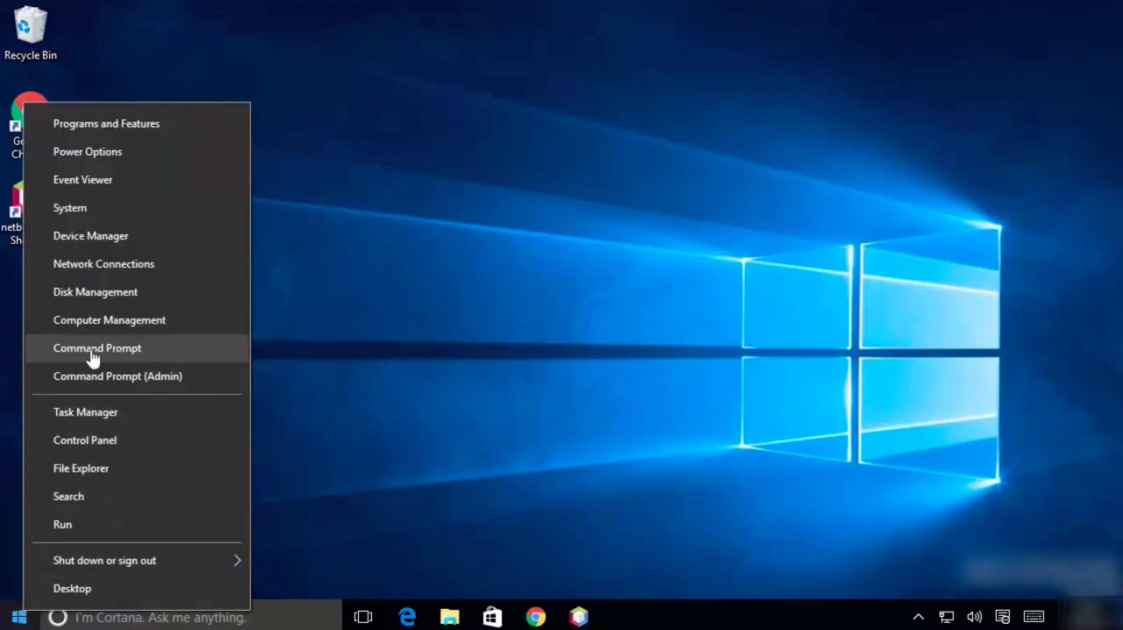
click(96, 347)
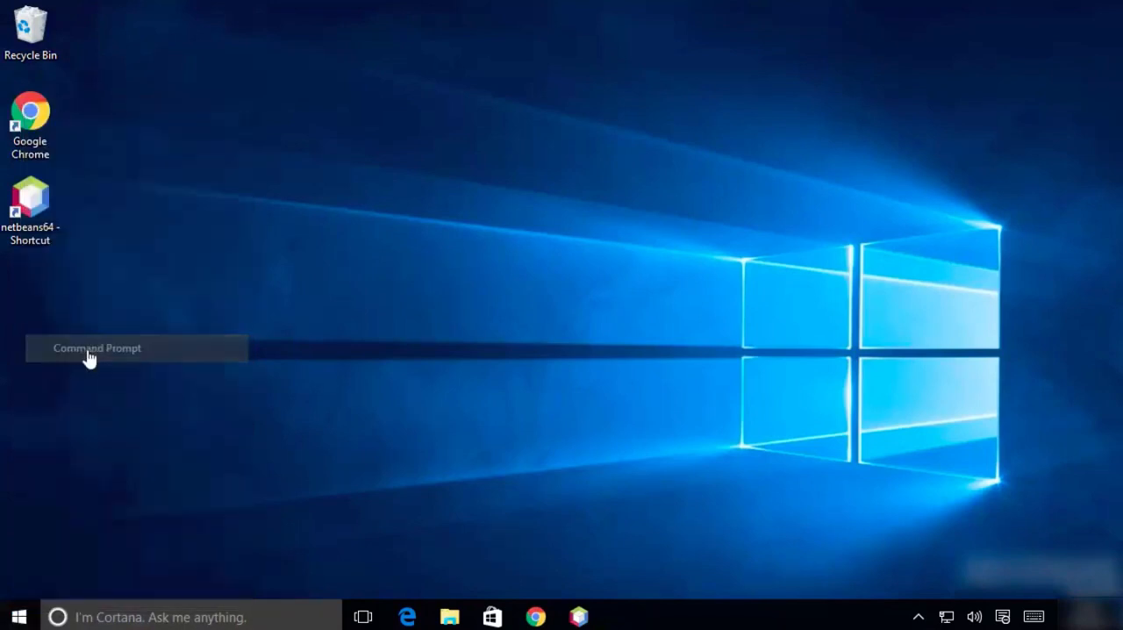
click(97, 347)
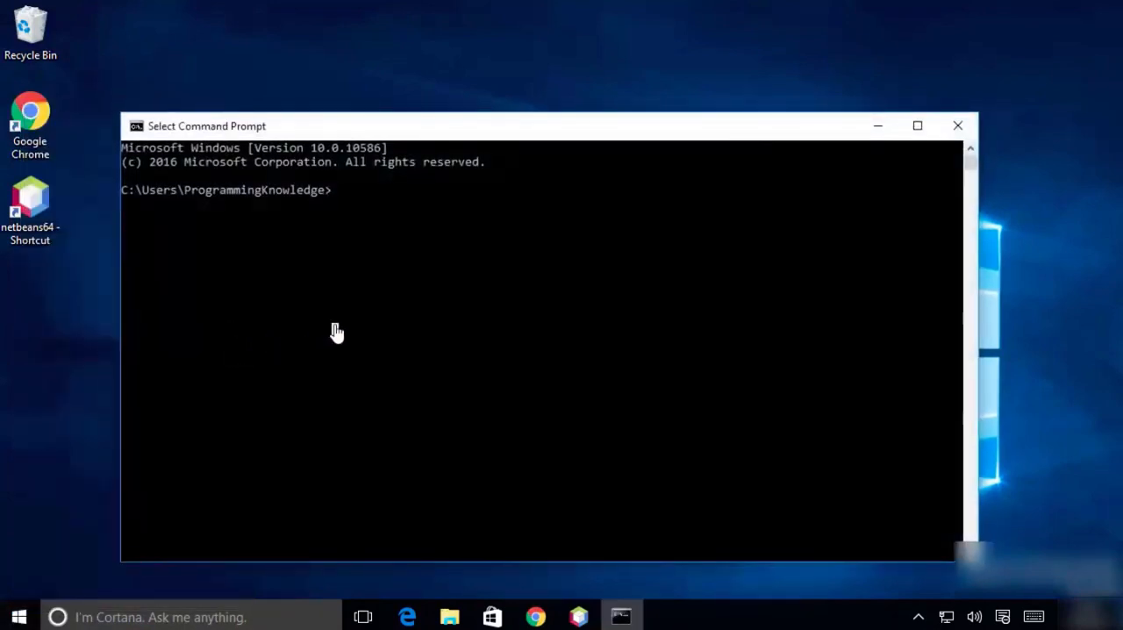
Step: Run 'python' in Command Prompt to start the Python 3.7.4 interpreter
text(py)
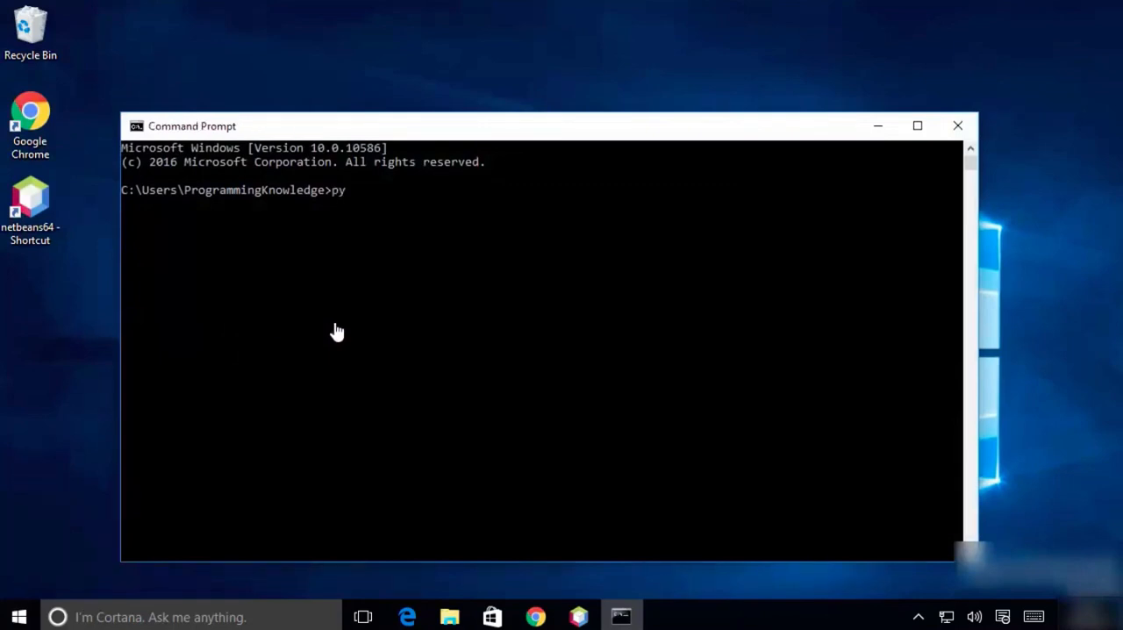
text(th)
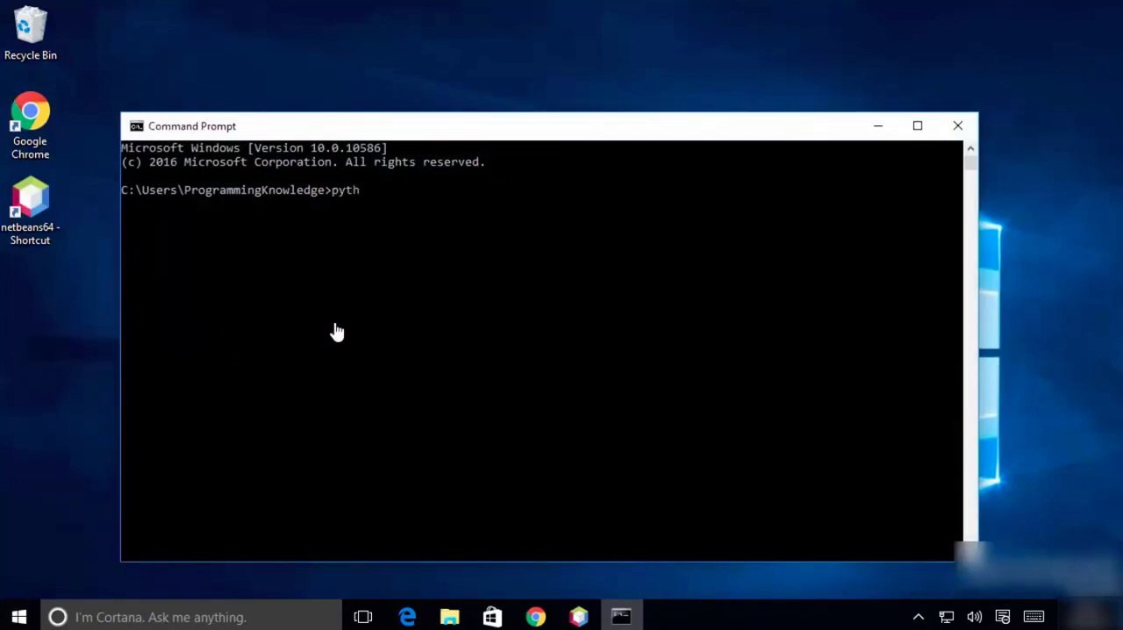
text(on)
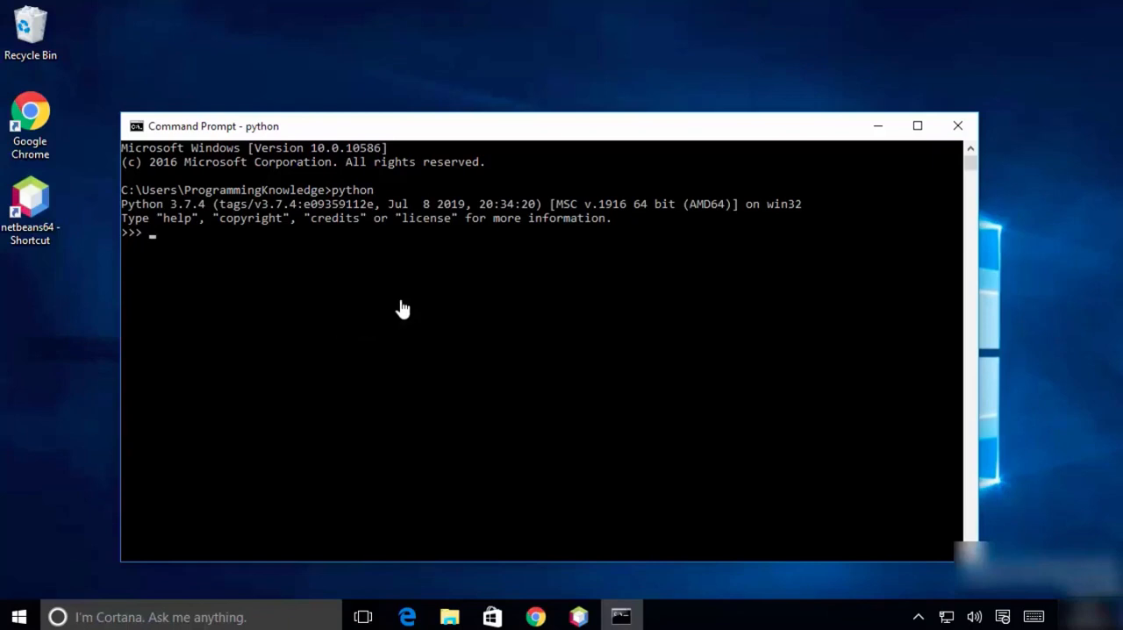
mouse_move(412, 316)
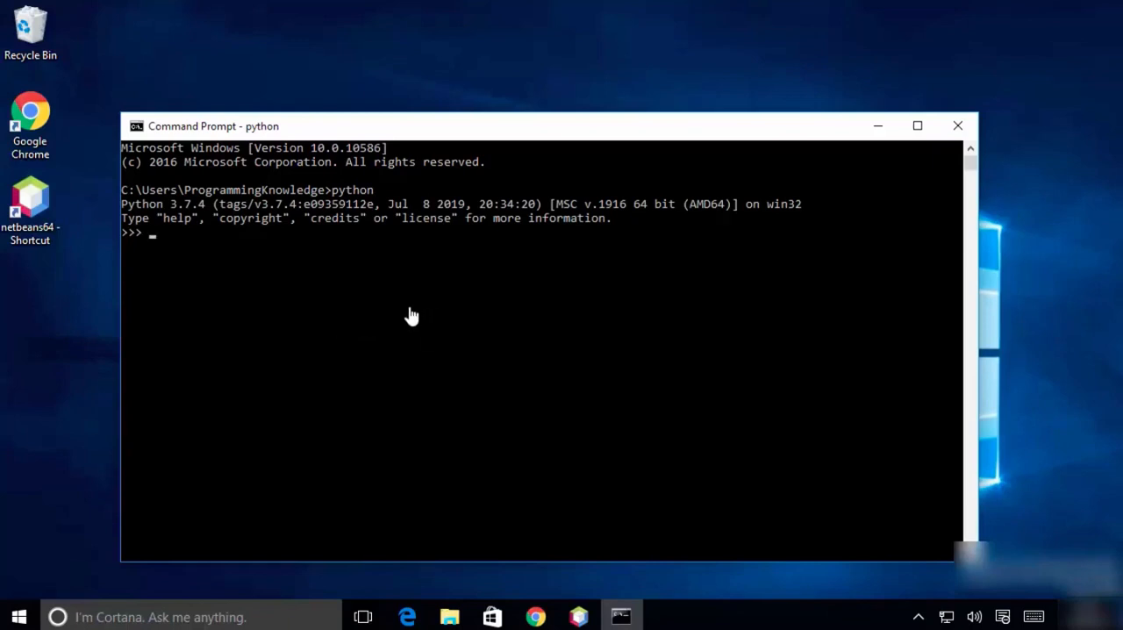
mouse_move(354, 191)
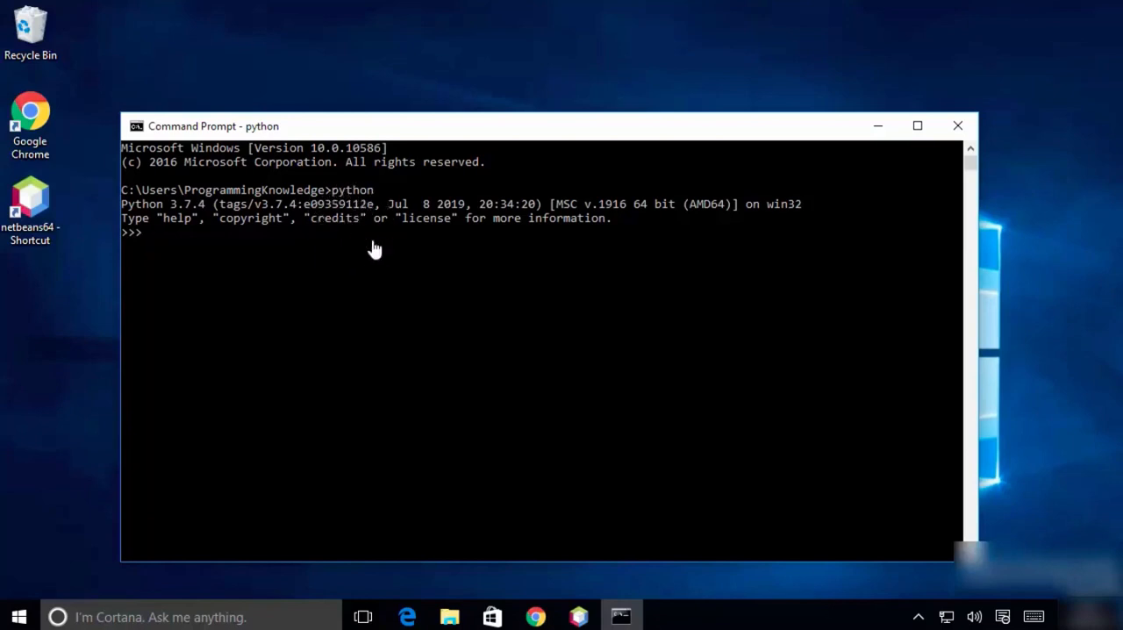
mouse_move(232, 234)
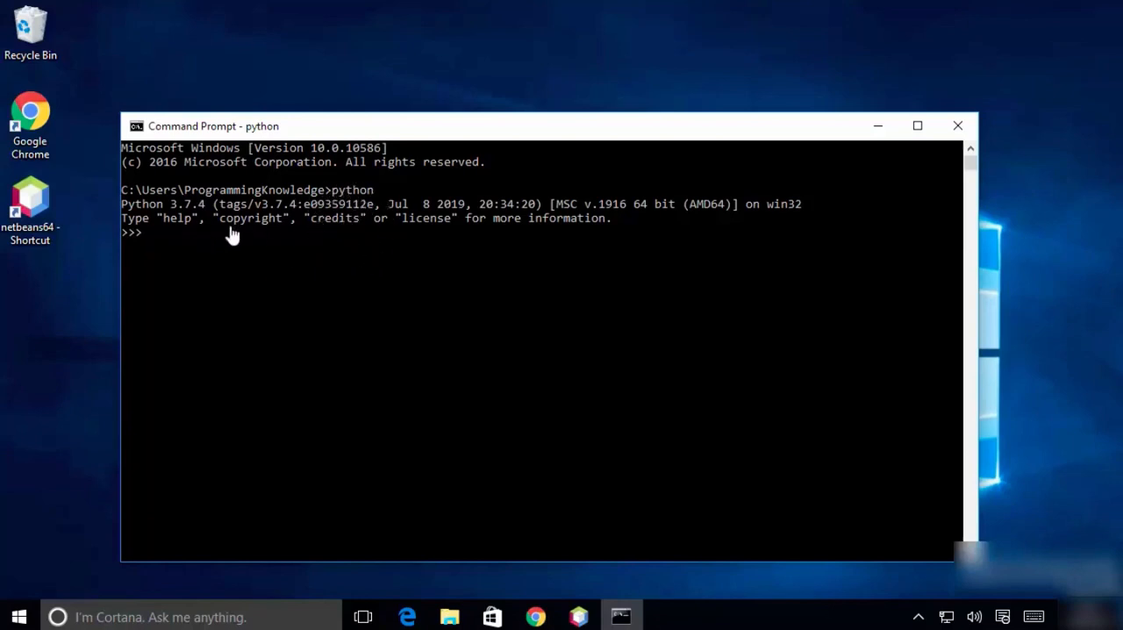
mouse_move(424, 317)
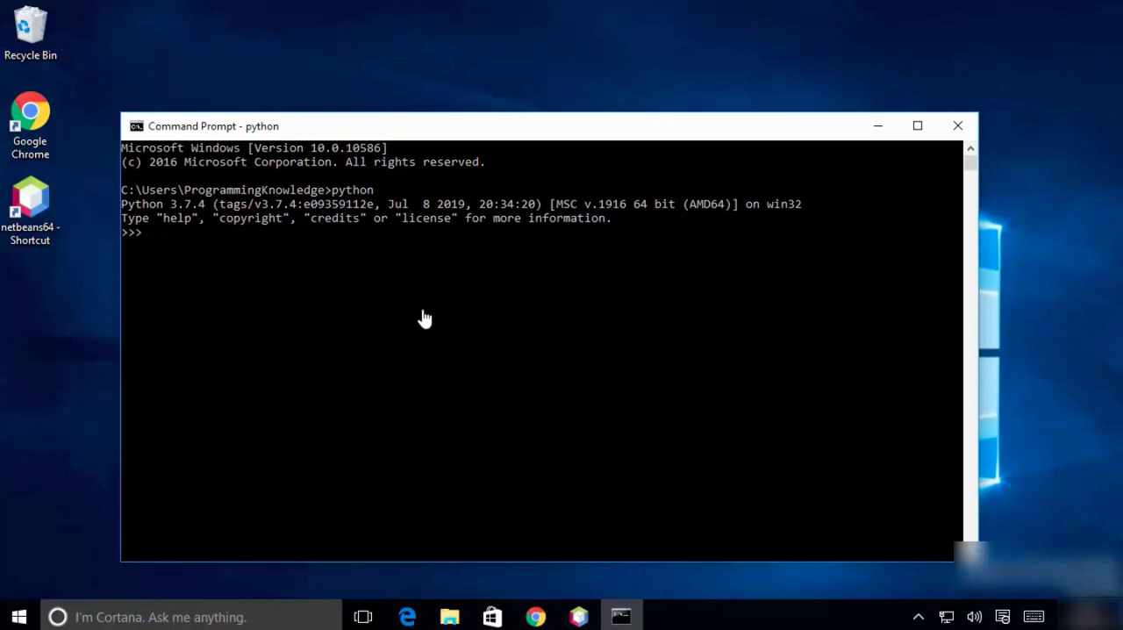